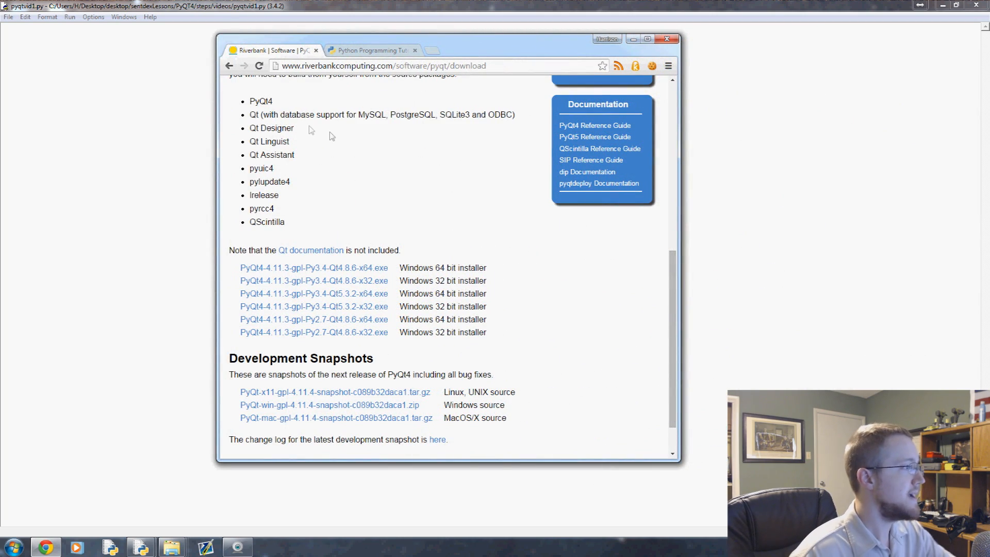
Enter the install command 'sudo apt-get install python-qt4'.
scroll("up", 3)
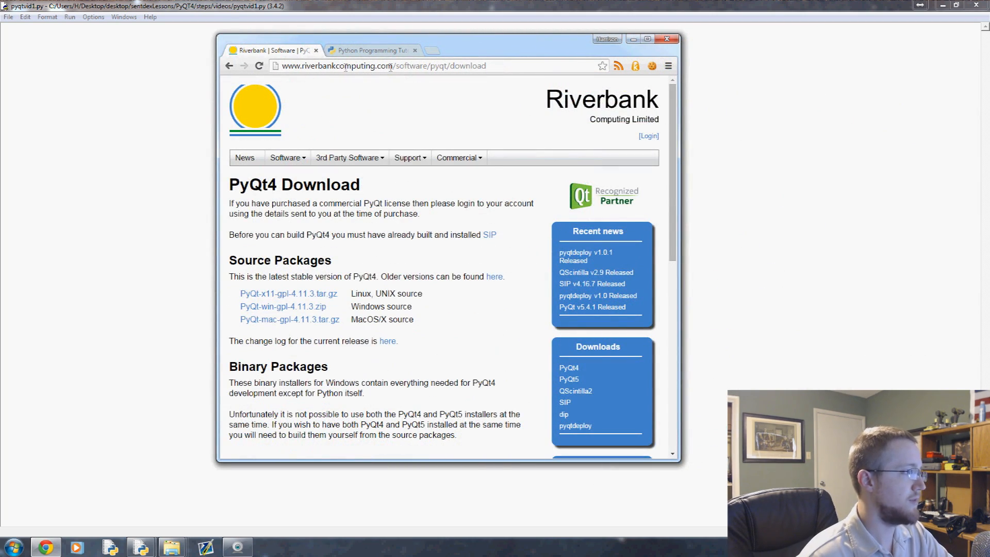
left_click(349, 157)
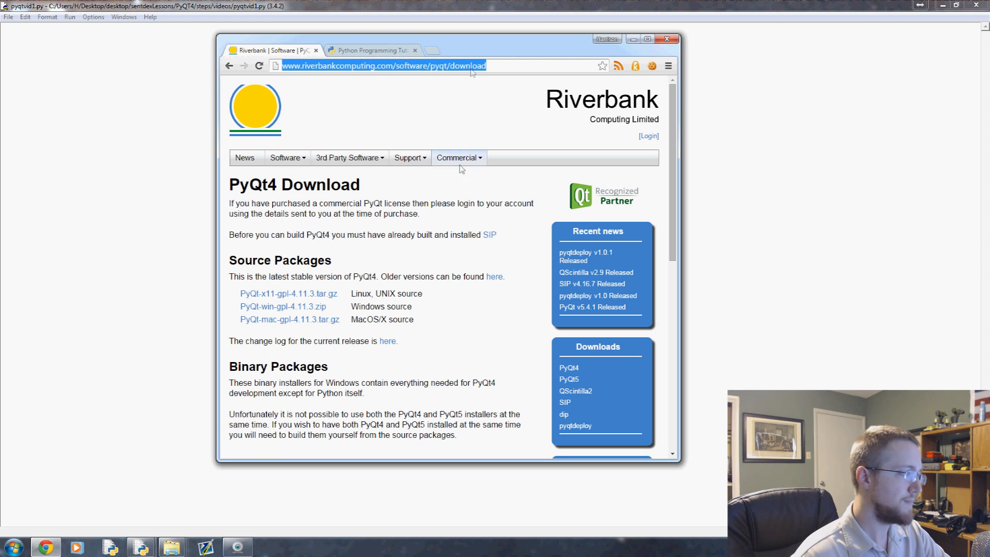
scroll("down", 3)
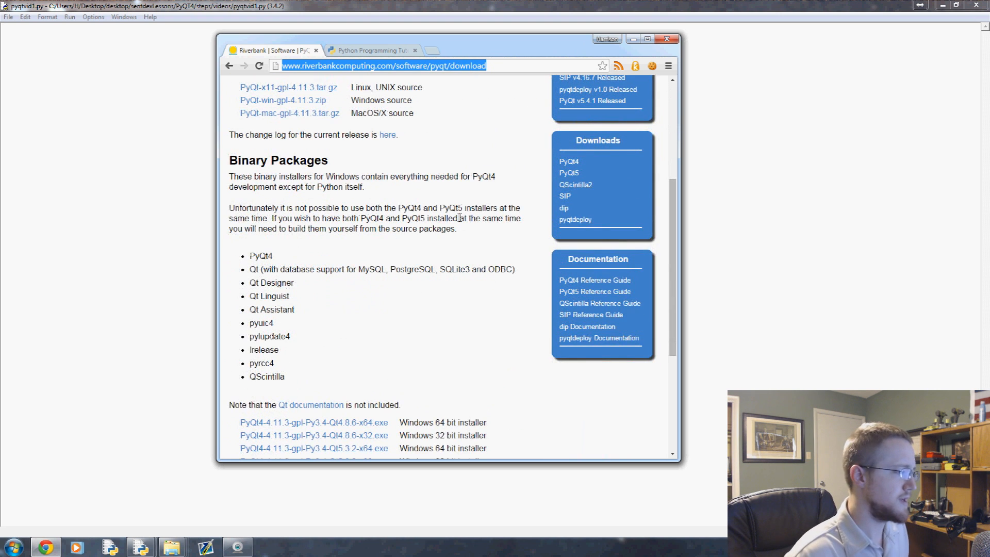
scroll("down", 3)
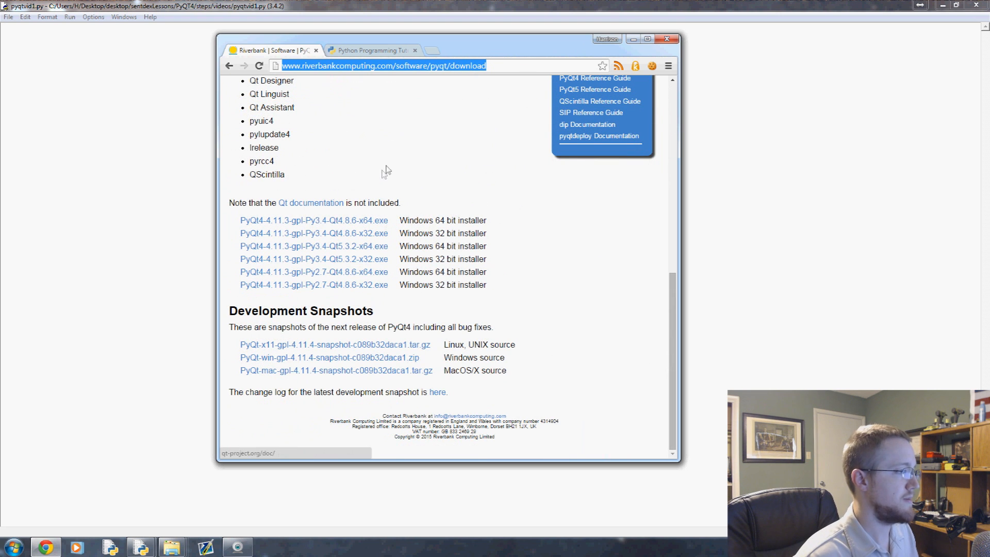
mouse_move(387, 233)
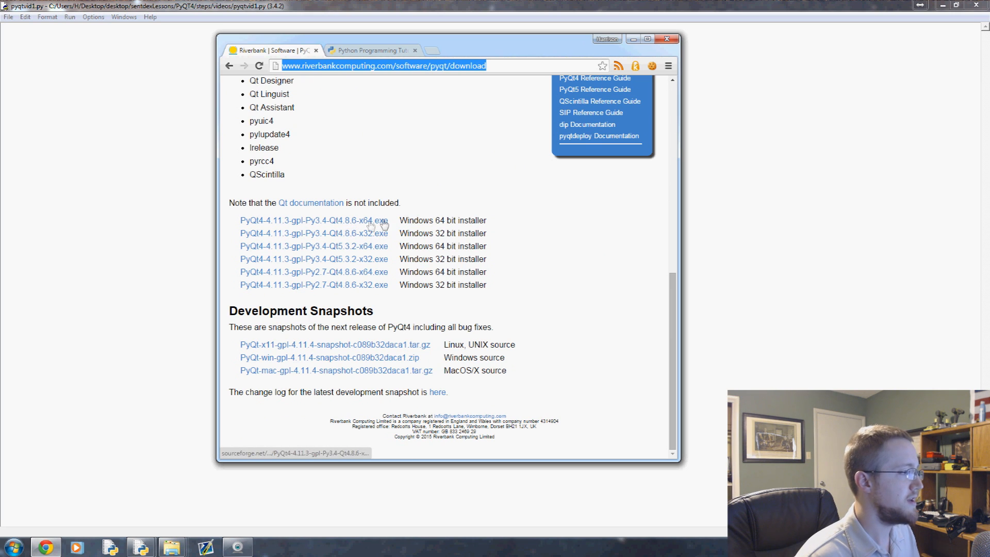
mouse_move(372, 225)
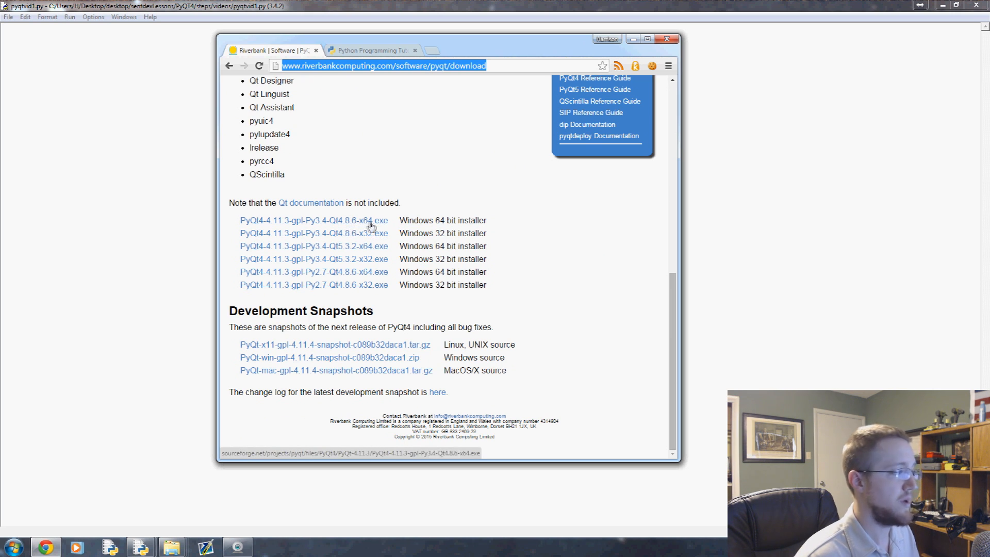
mouse_move(366, 240)
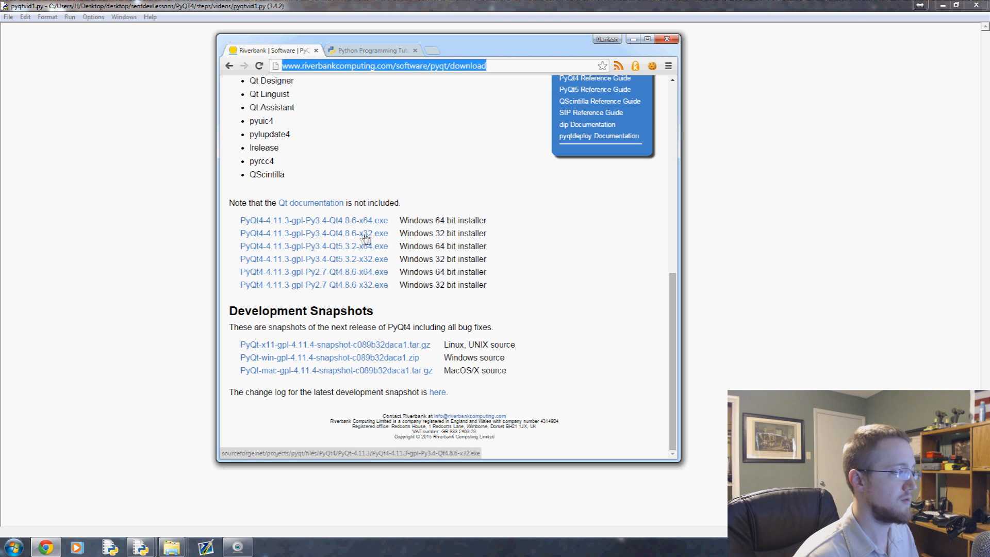
mouse_move(192, 232)
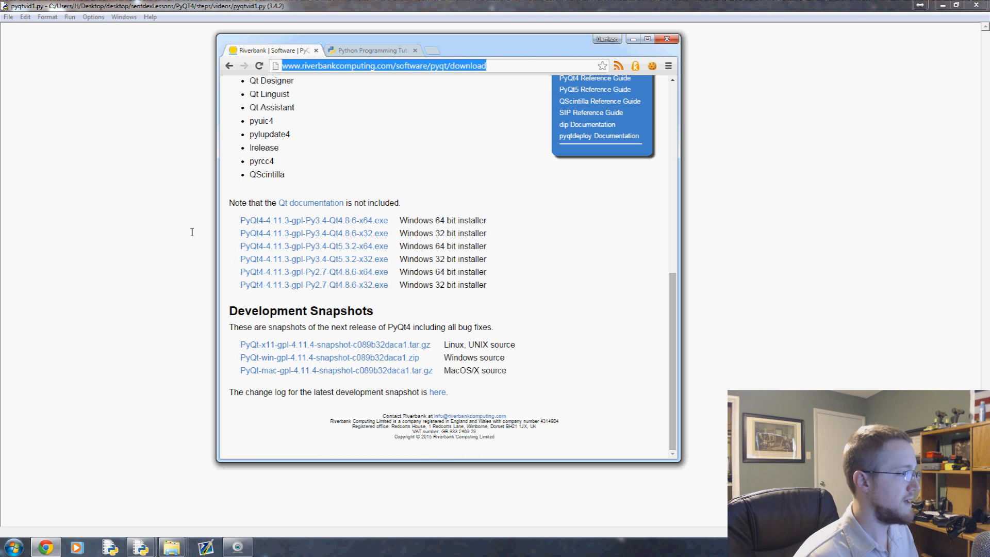
scroll("up", 3)
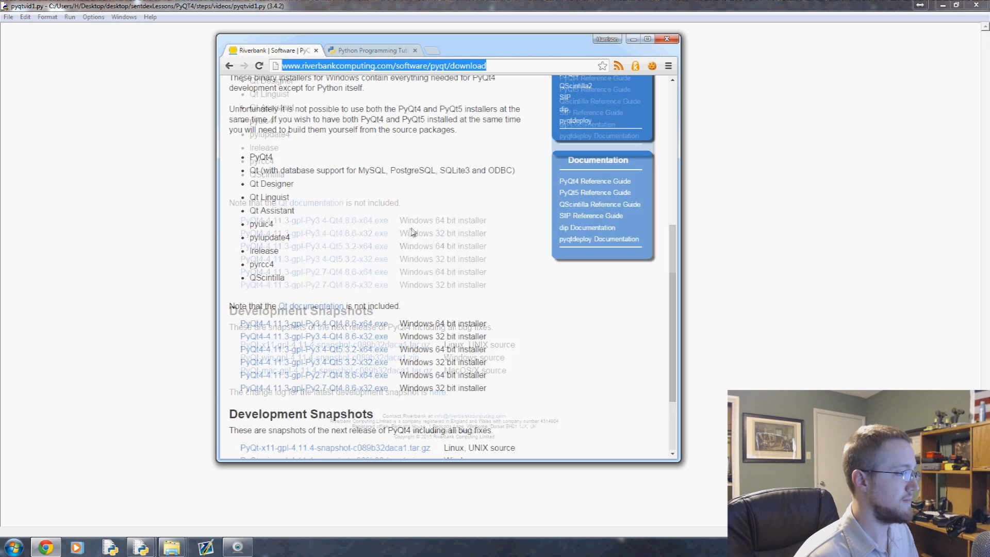
scroll("up", 3)
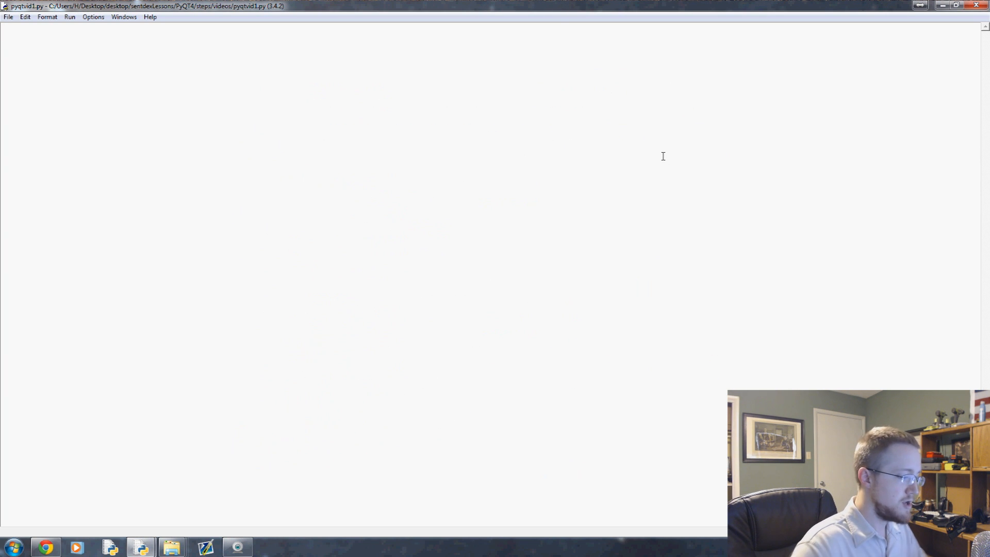
type("sudo")
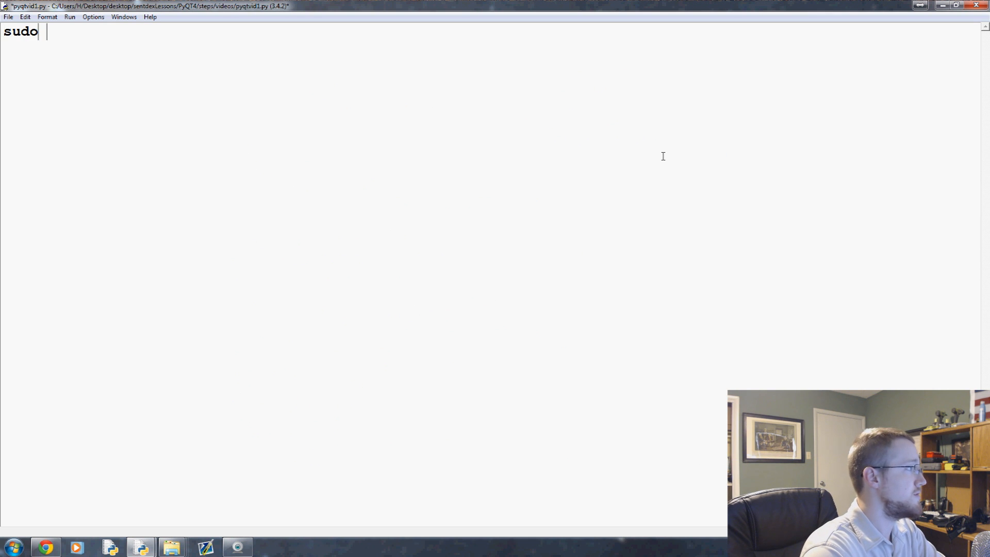
type("apt-get install pyt")
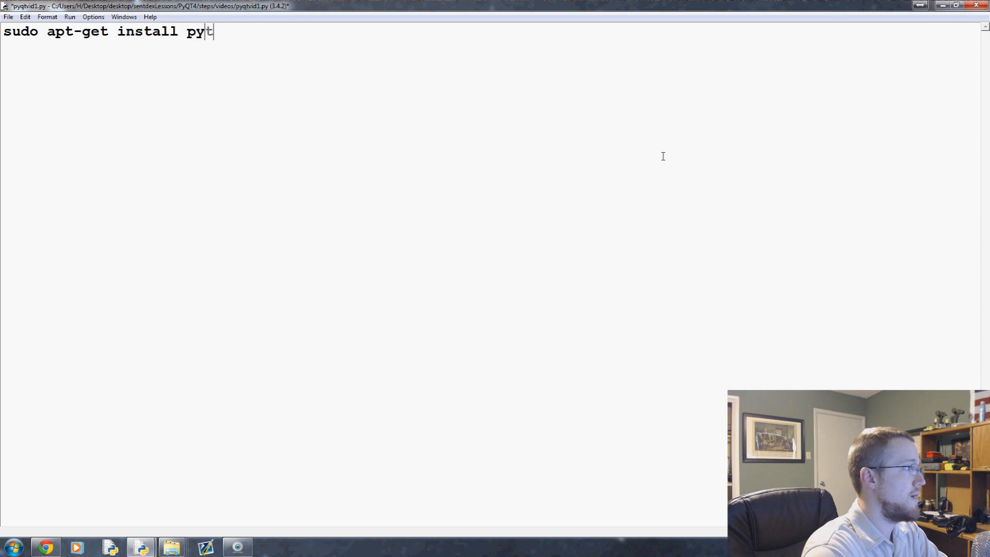
type("thon-")
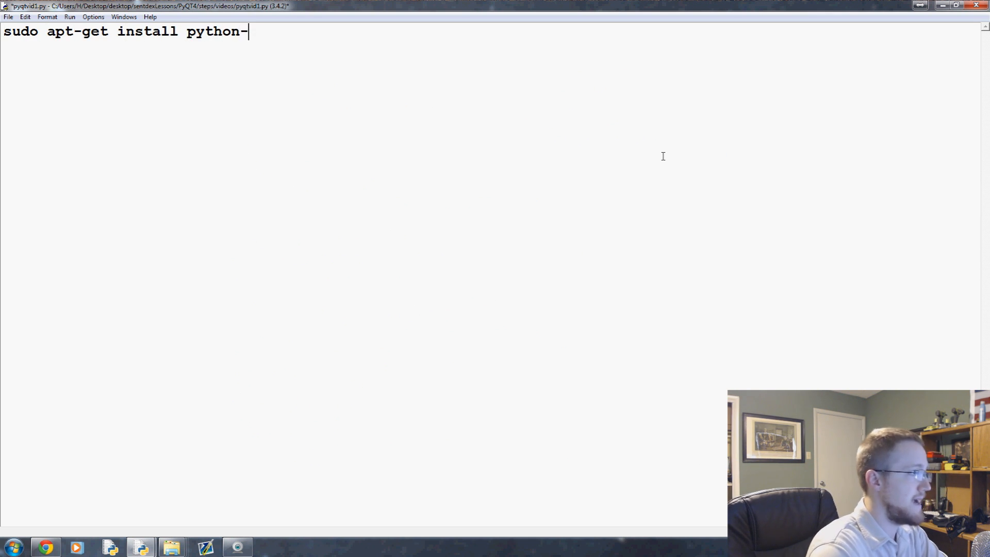
type("qt4")
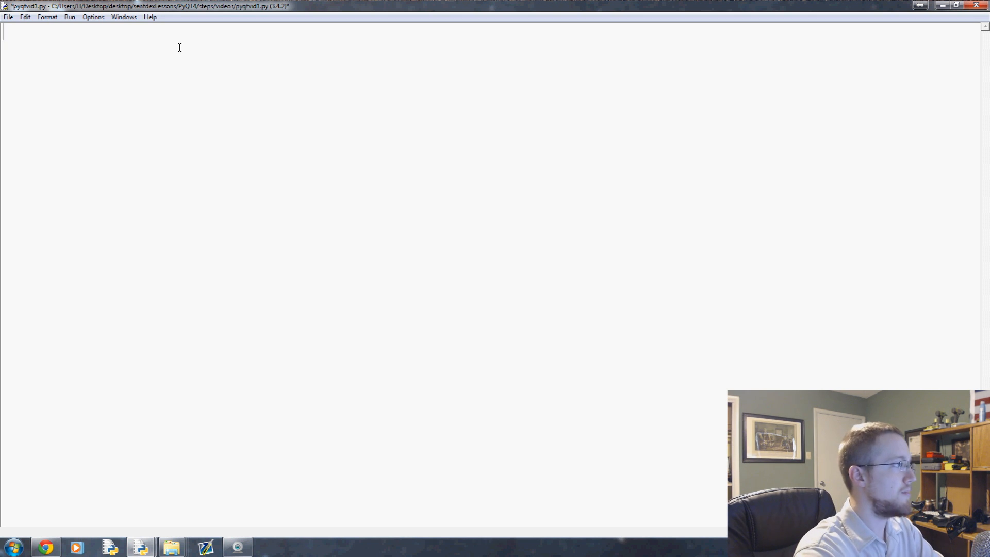
Type 'import sys' and 'import PyQt4 import QtGui', highlighting PyQt4 and QtGui.
type("import sys")
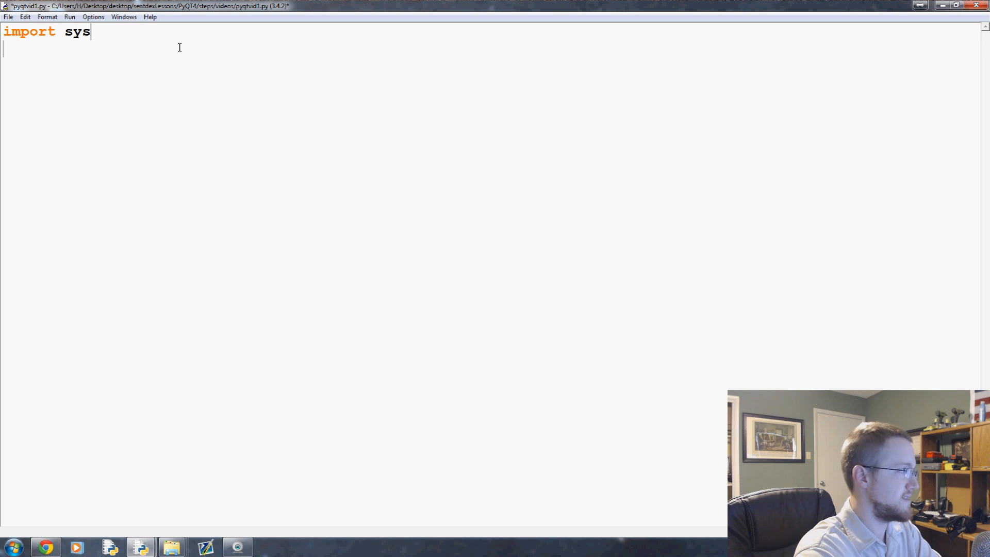
type("import")
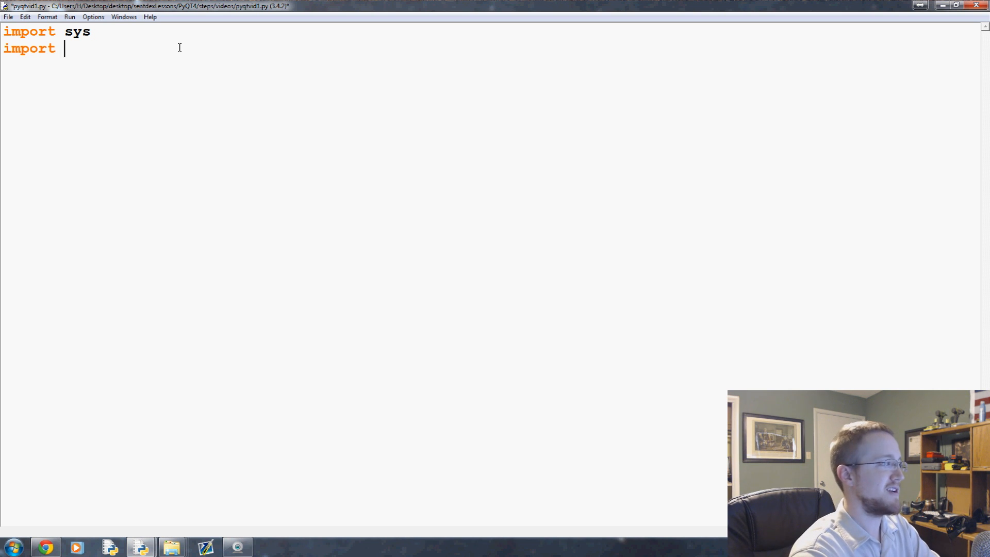
type("P")
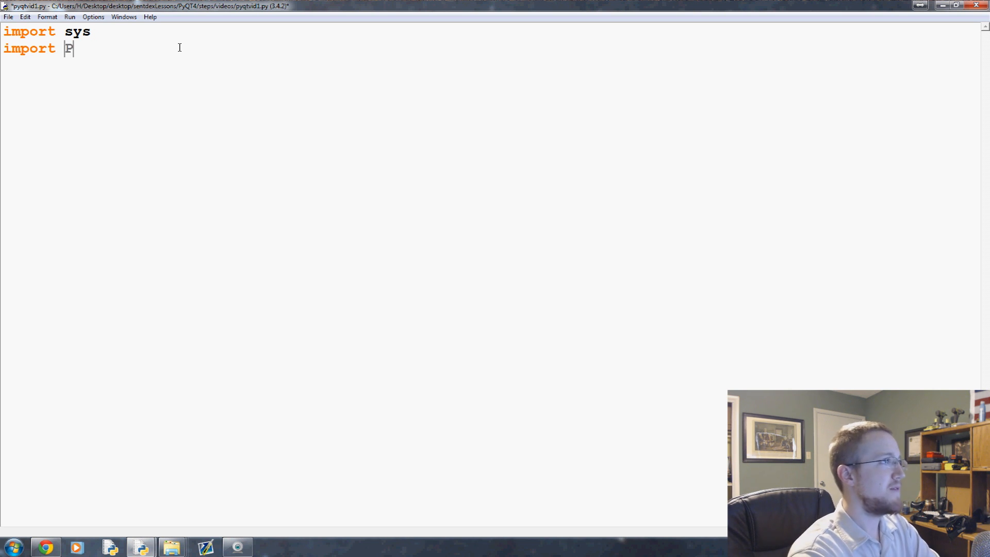
type("yQt4")
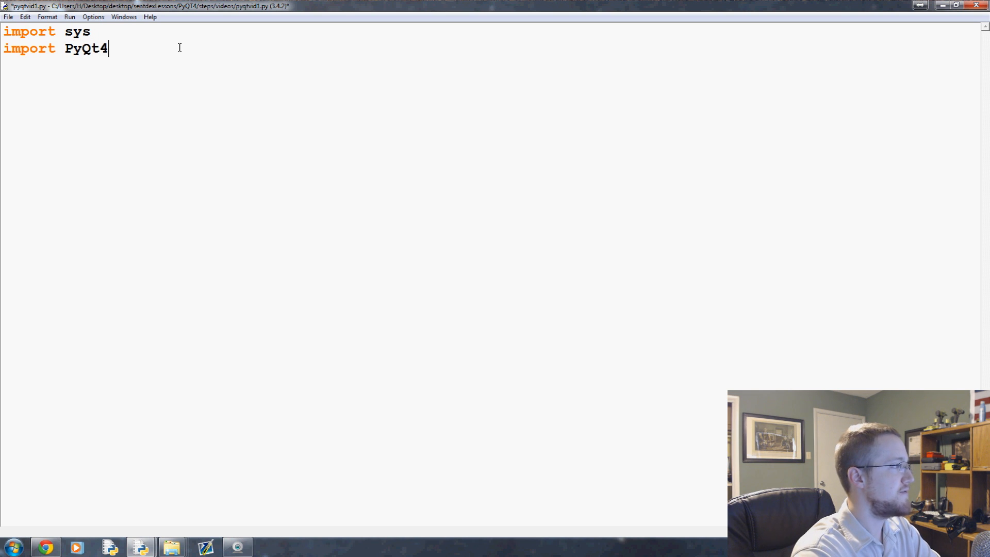
type("import QtGui")
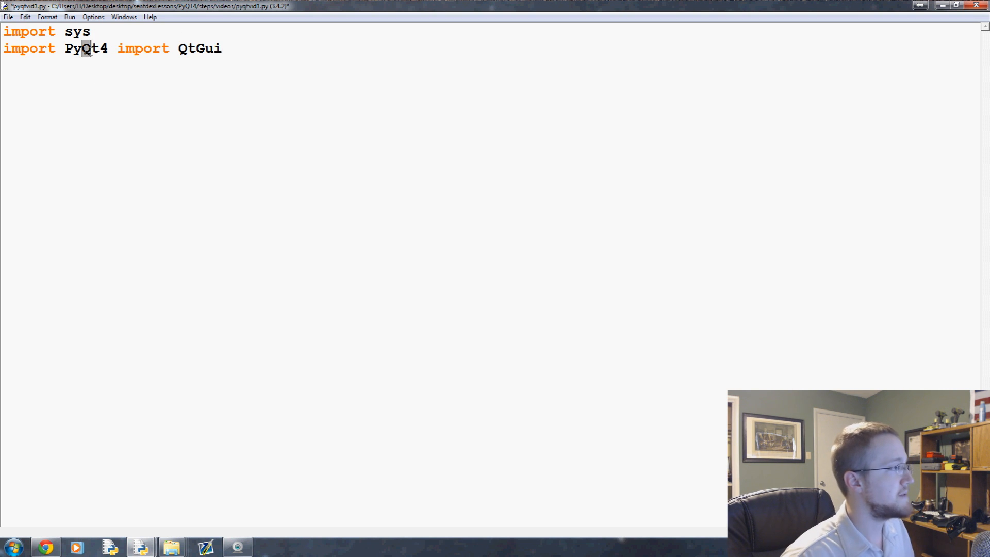
double_click(210, 48)
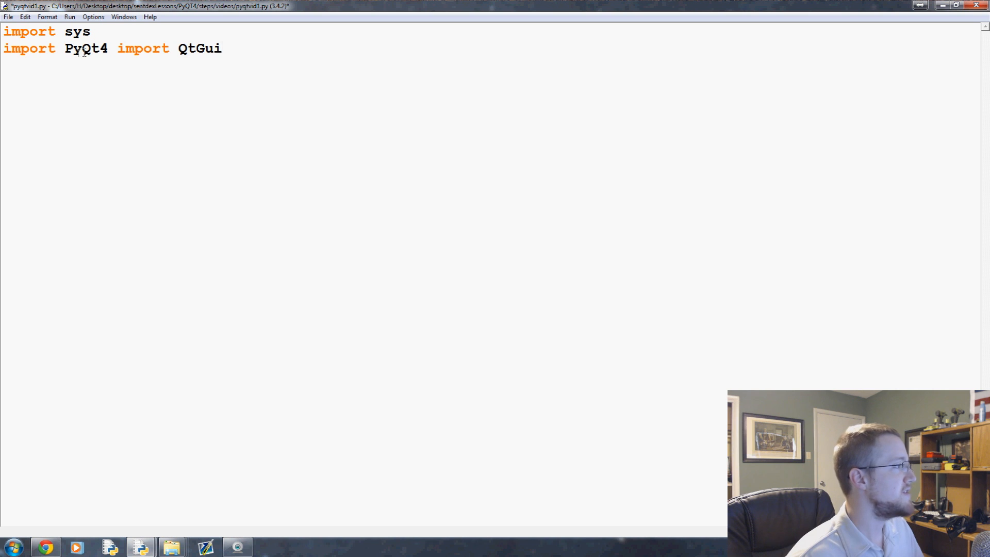
double_click(212, 48)
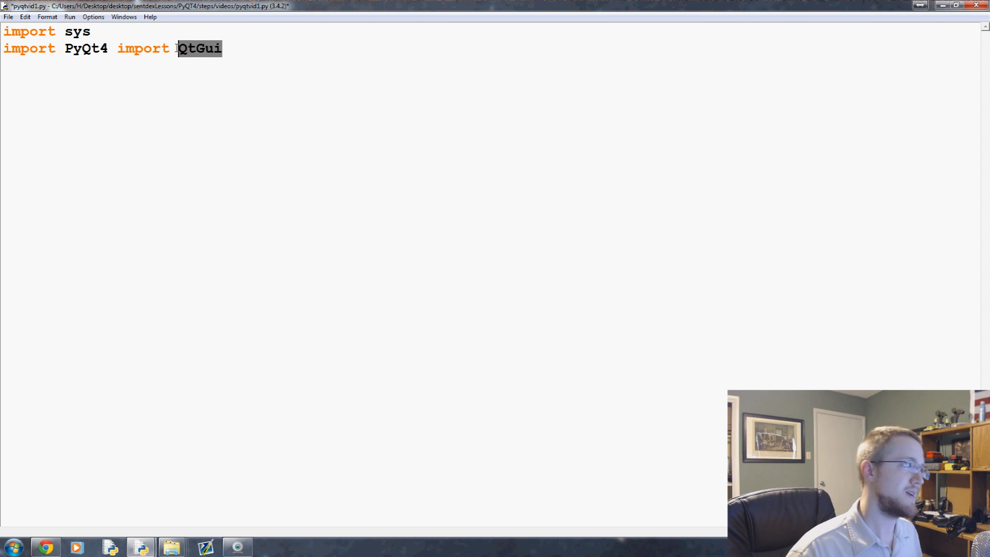
left_click(301, 57)
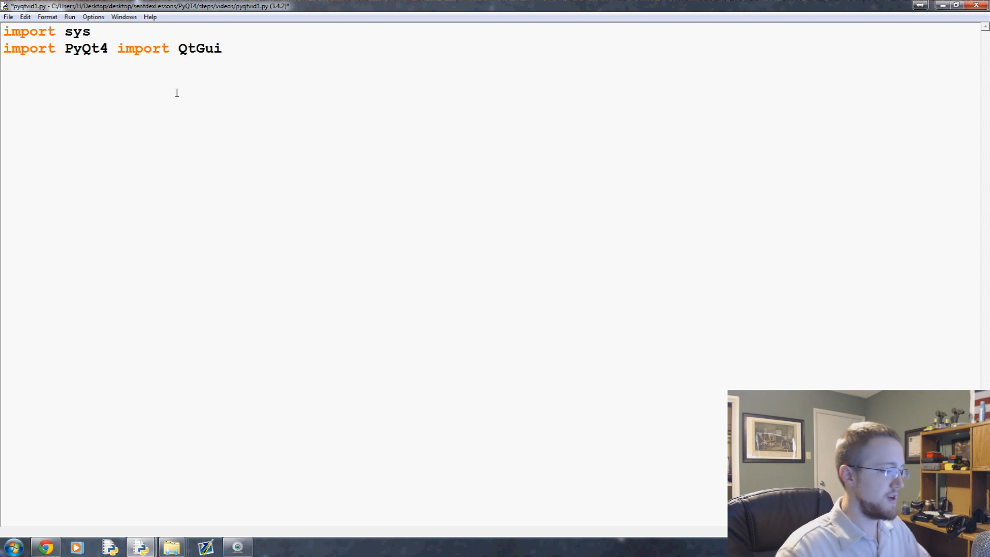
Type the line 'app = QtGui.QApplication(sys)' with '.argv' added.
type("a")
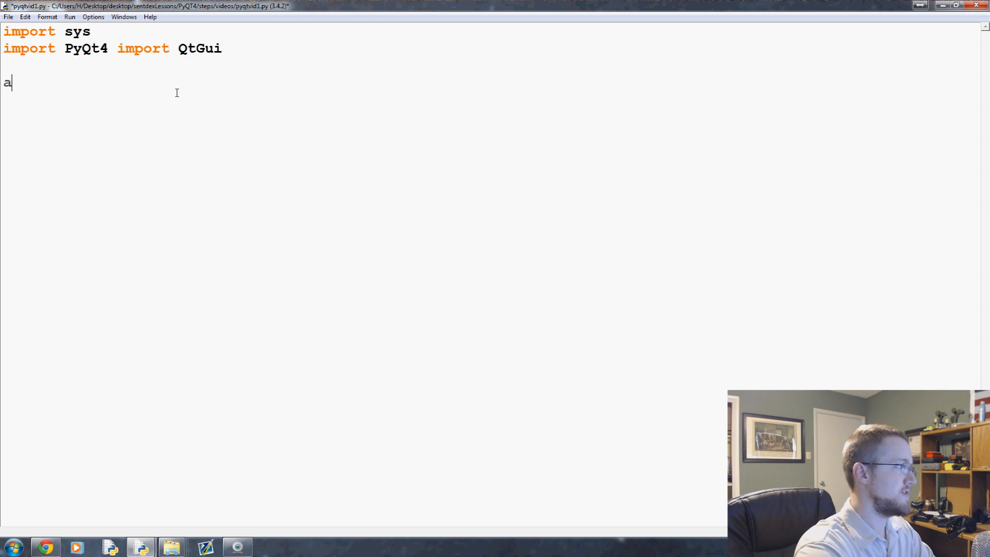
type("pp")
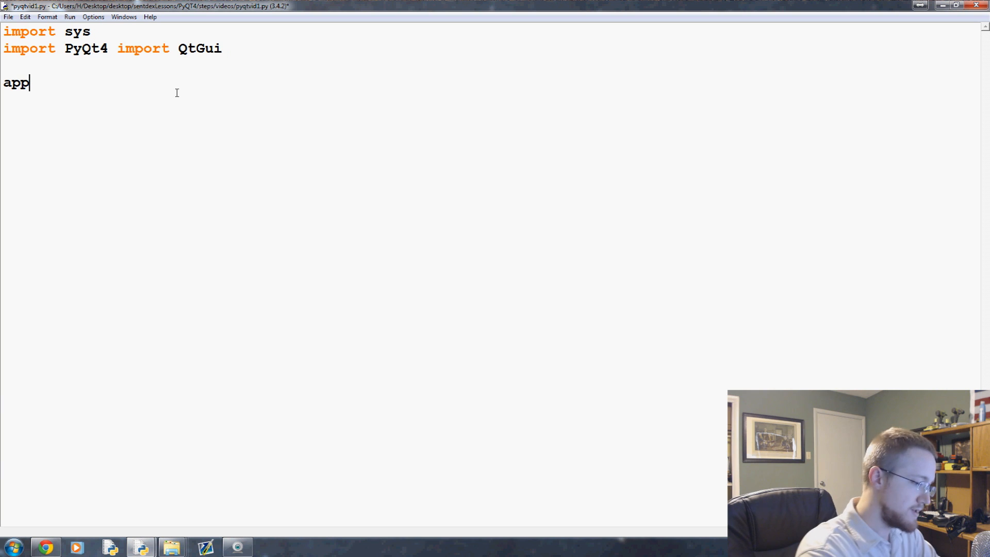
type("= Q")
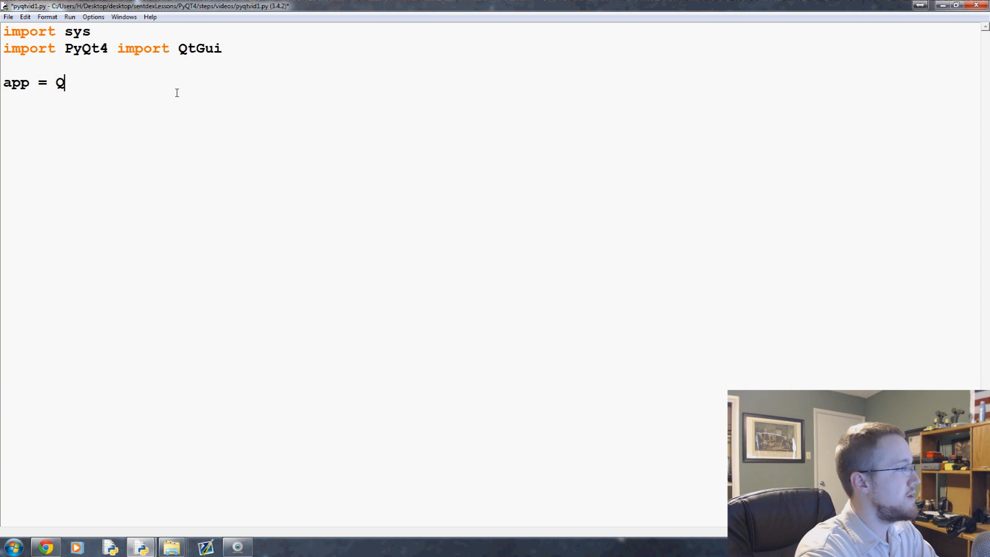
type("tGui.Q")
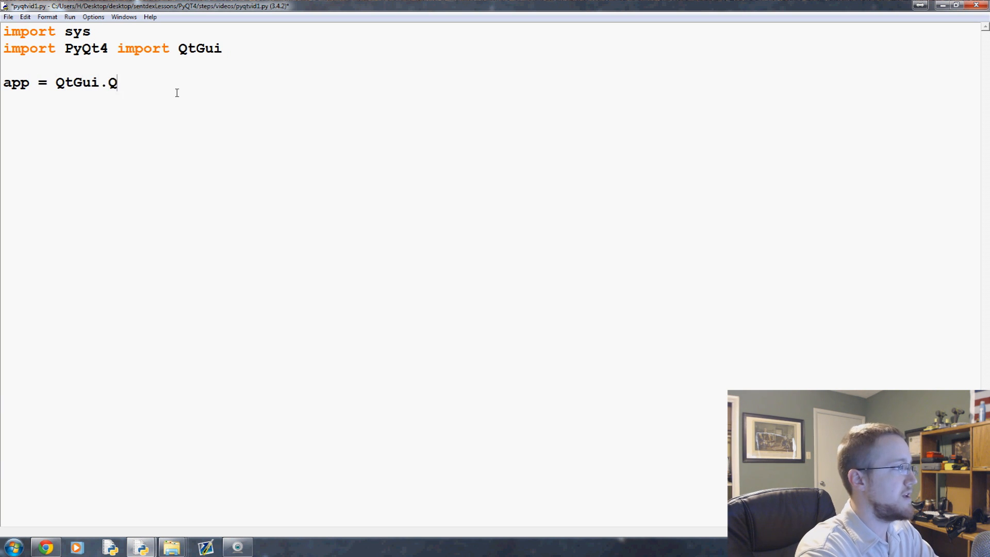
type("Applicatio")
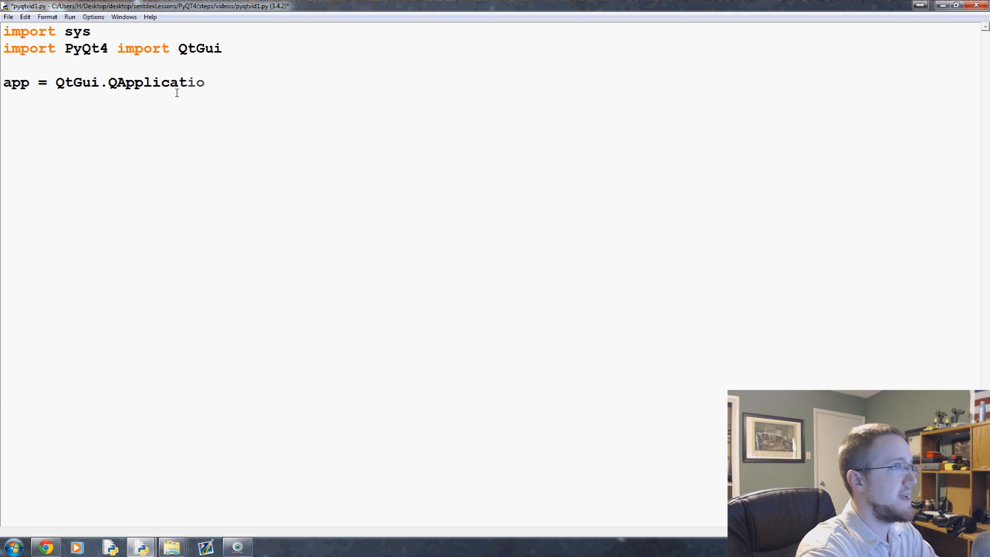
type("n(sys)")
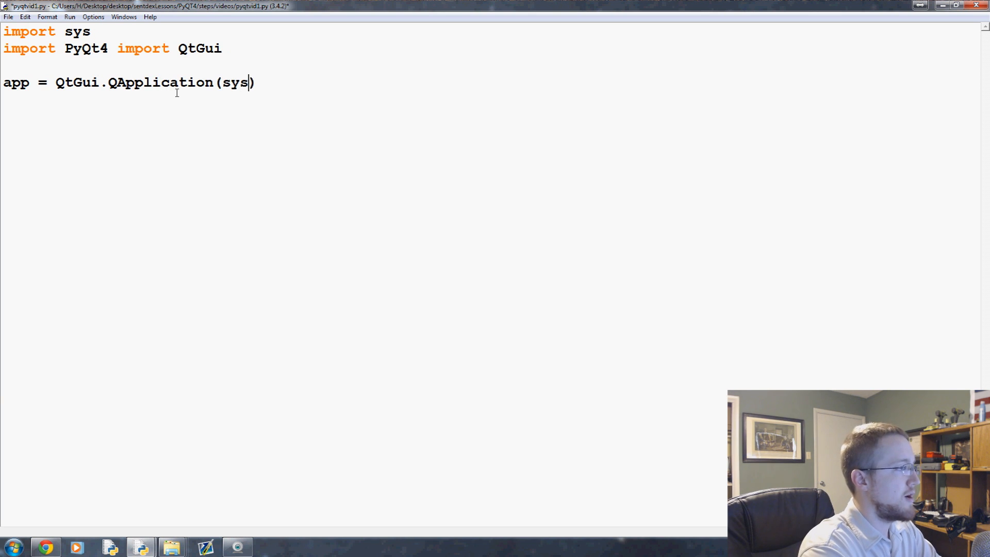
type(".argv")
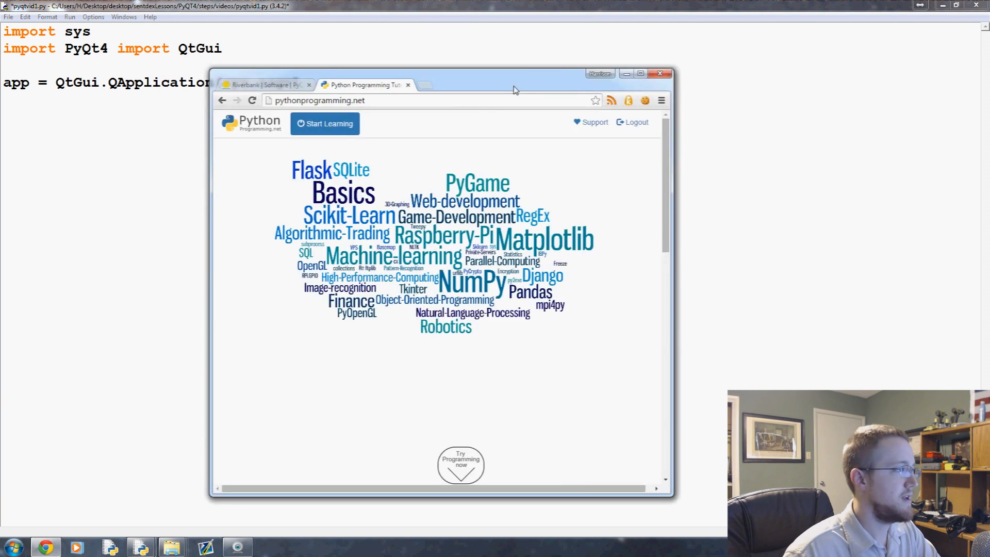
Open the SYS module tutorial result, then minimize the browser.
left_click(326, 124)
type("sys")
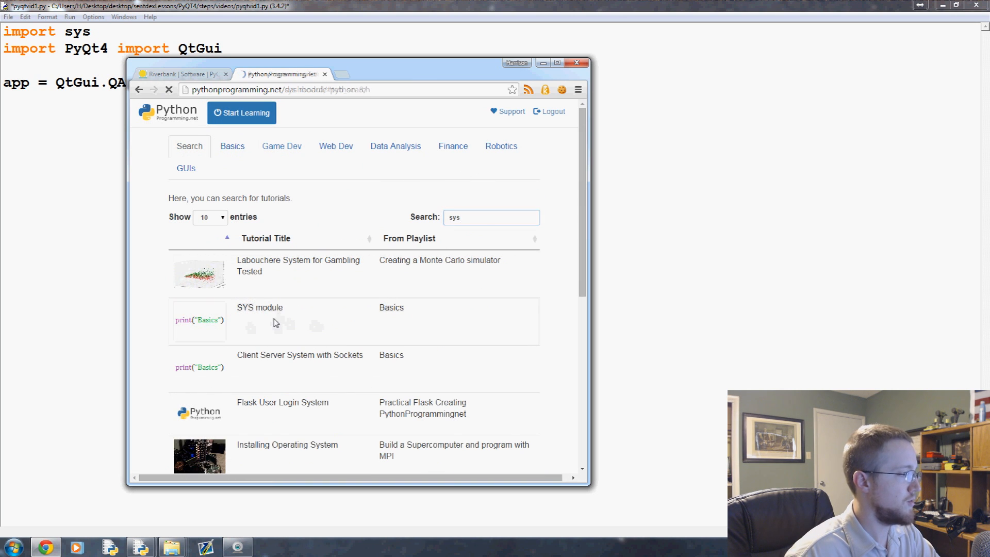
left_click(259, 307)
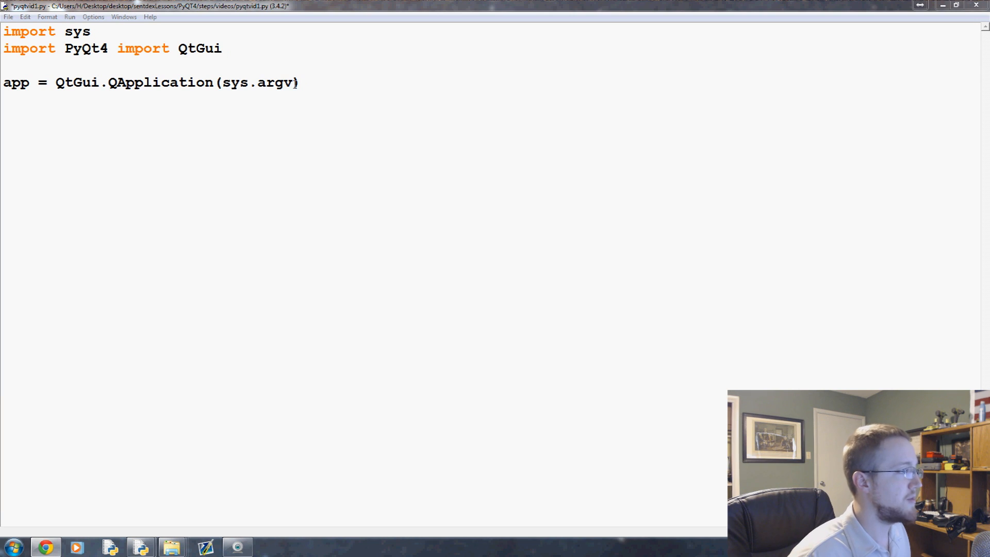
Replace sys.argv with [], restore sys.argv, and move to the line end.
double_click(256, 82)
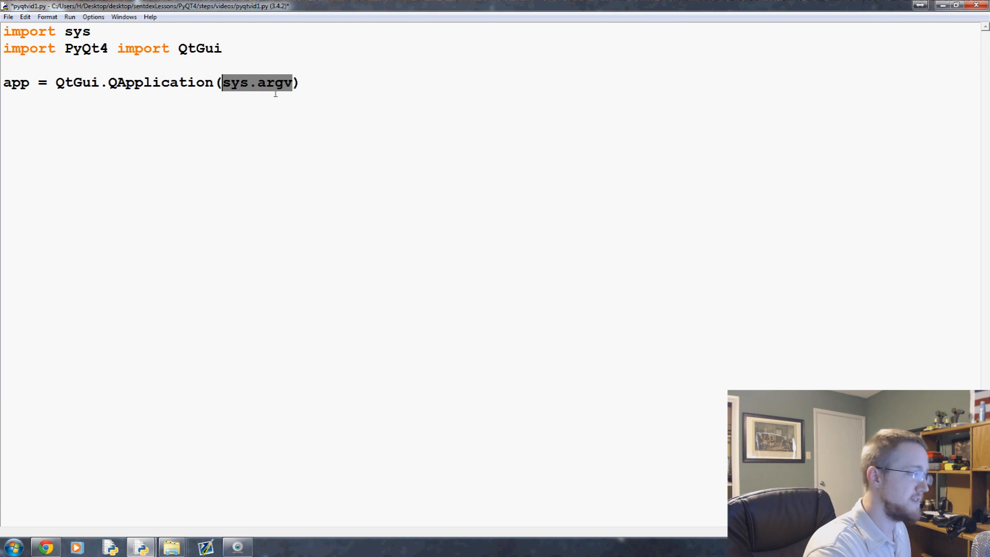
type("[]")
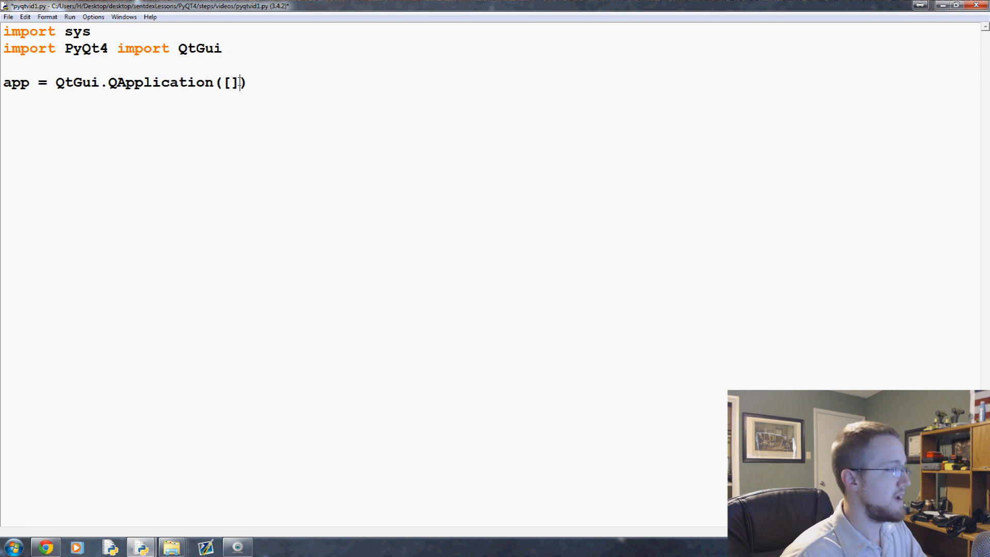
type("sys.argv")
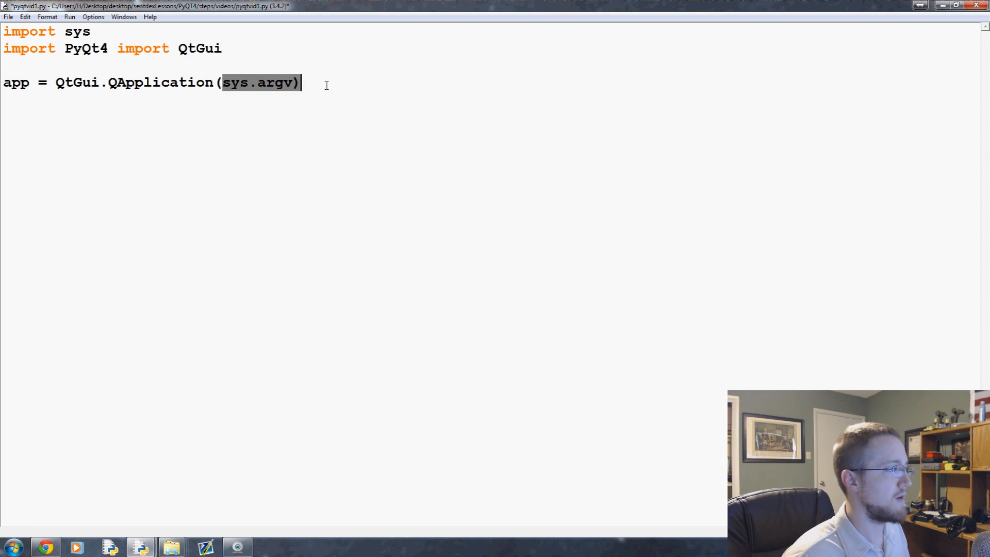
left_click(302, 82)
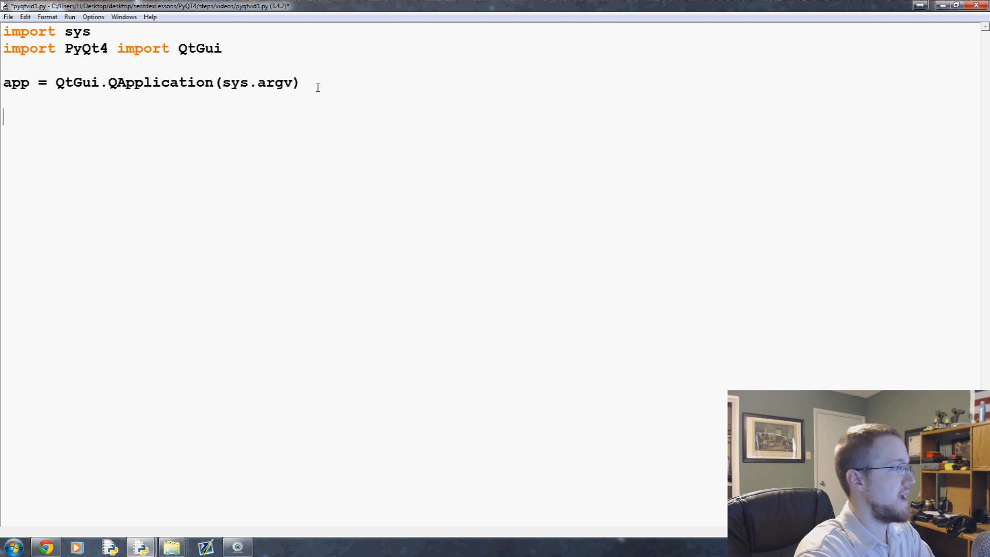
Type the line 'window = QtGui.QWidget()'.
type("window =")
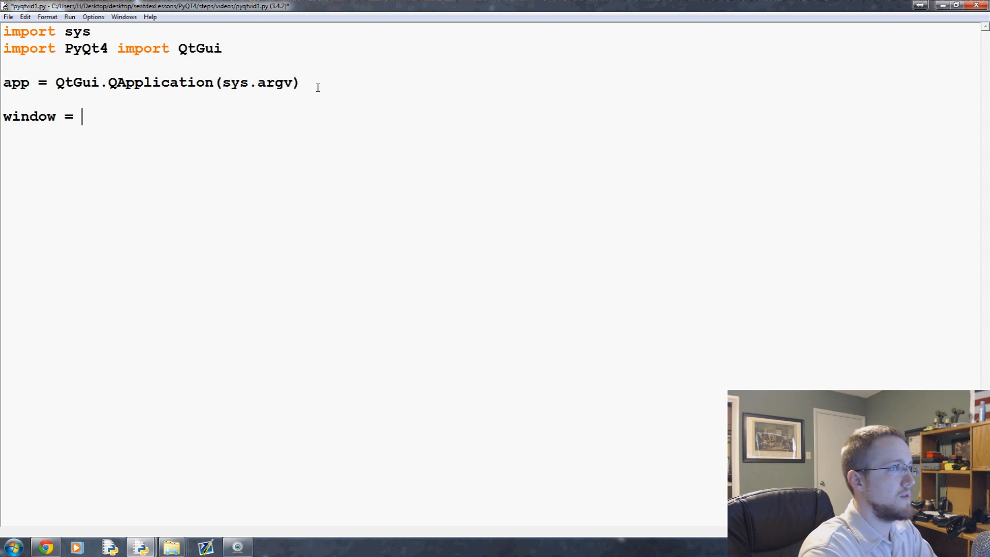
type("QtGui")
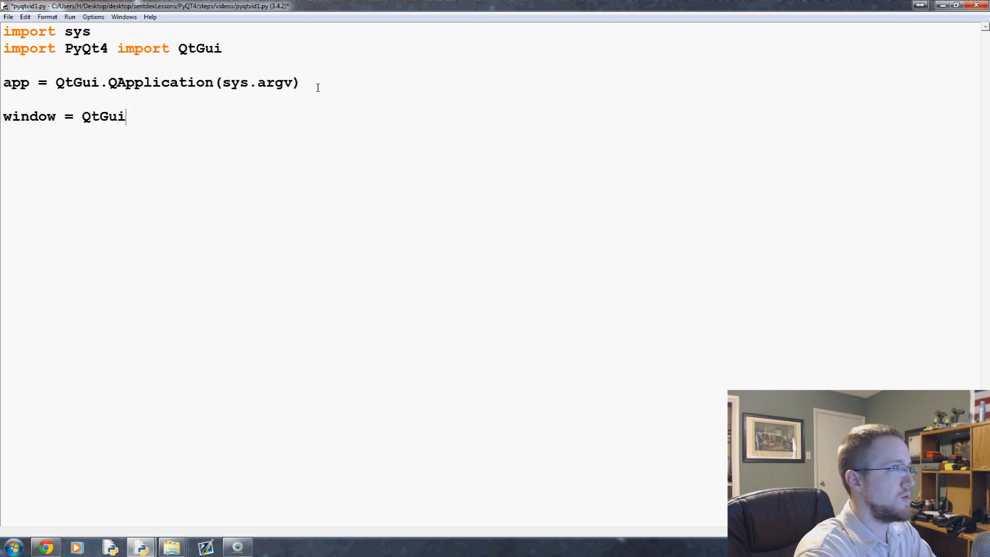
type(".QWidg")
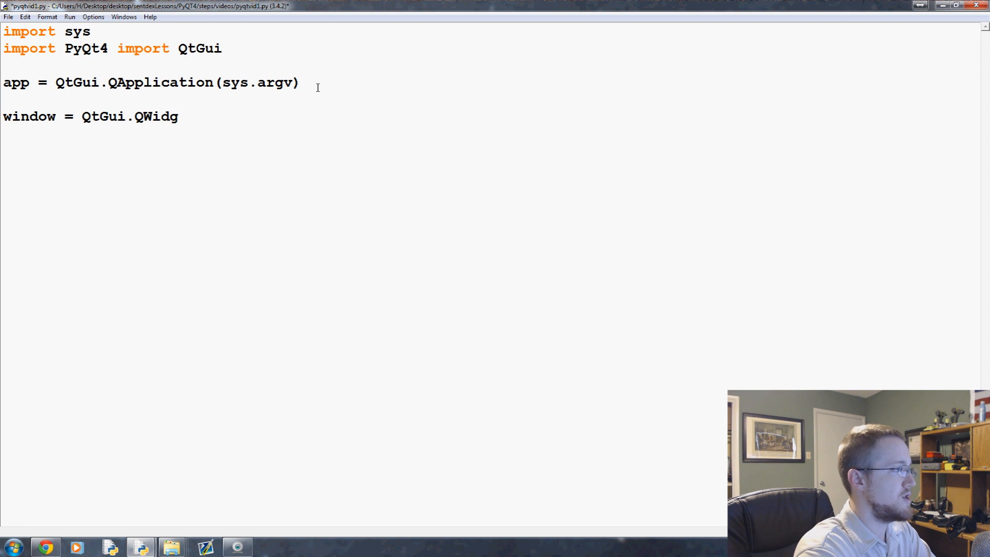
type("et()")
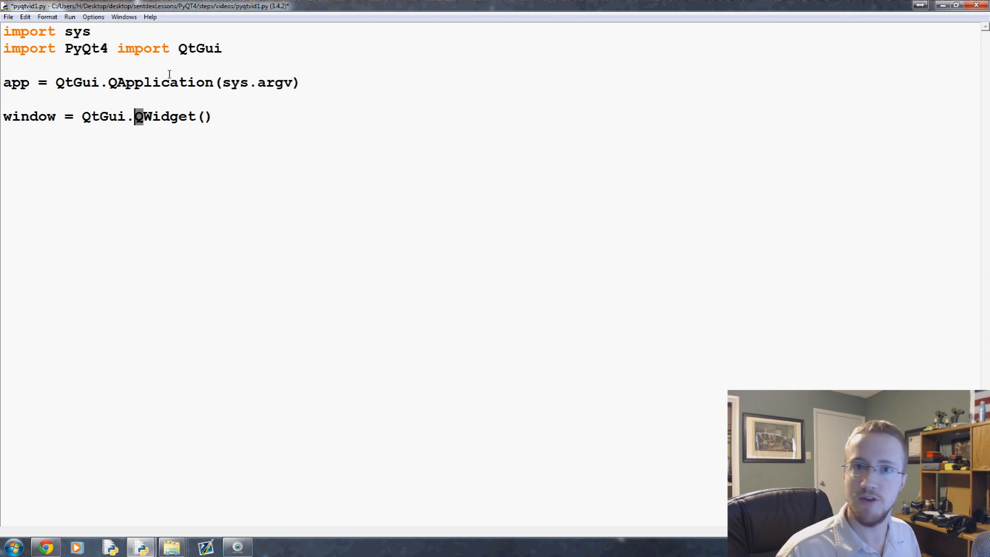
mouse_move(222, 116)
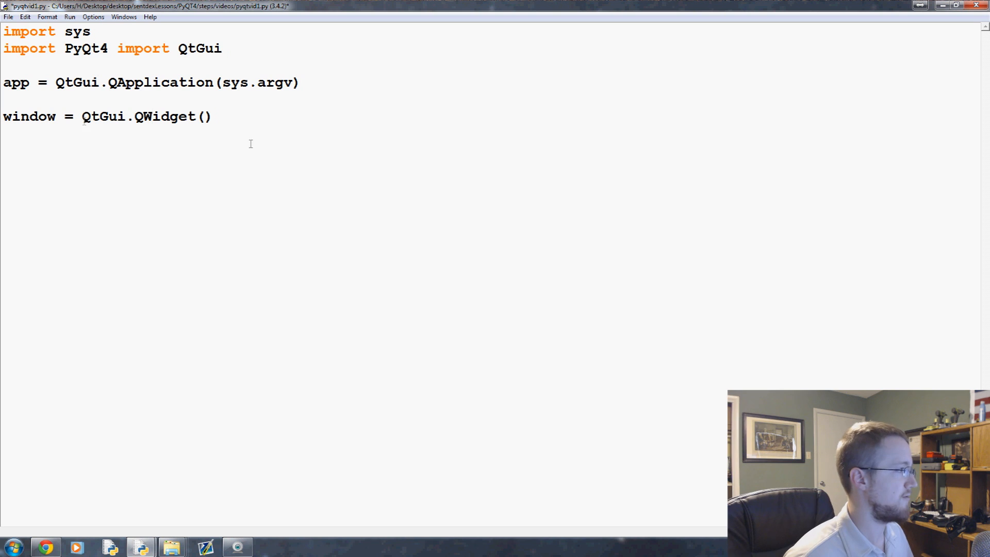
Add 'window.show()' on a new line, then drag-select the script lines.
left_click(213, 116)
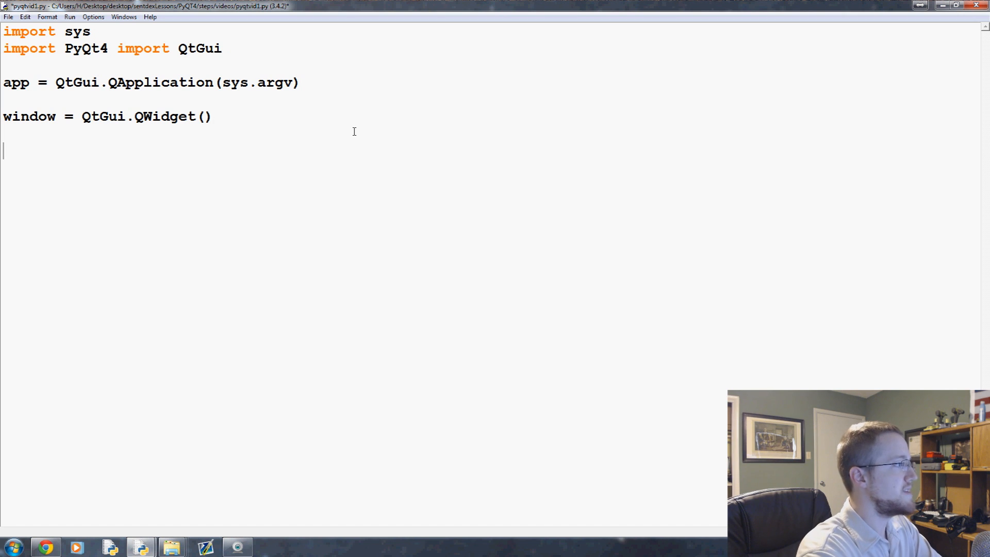
type("window.show()")
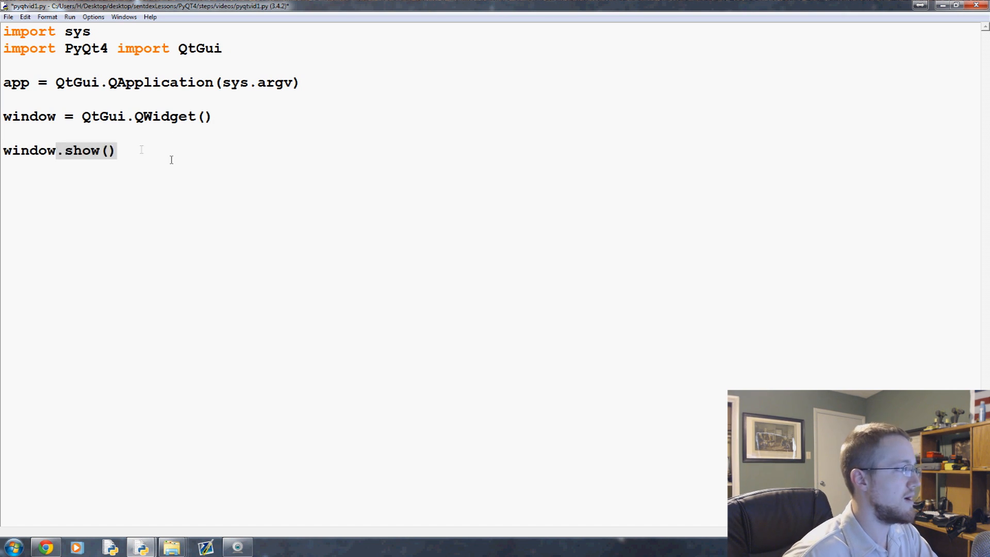
left_click(117, 152)
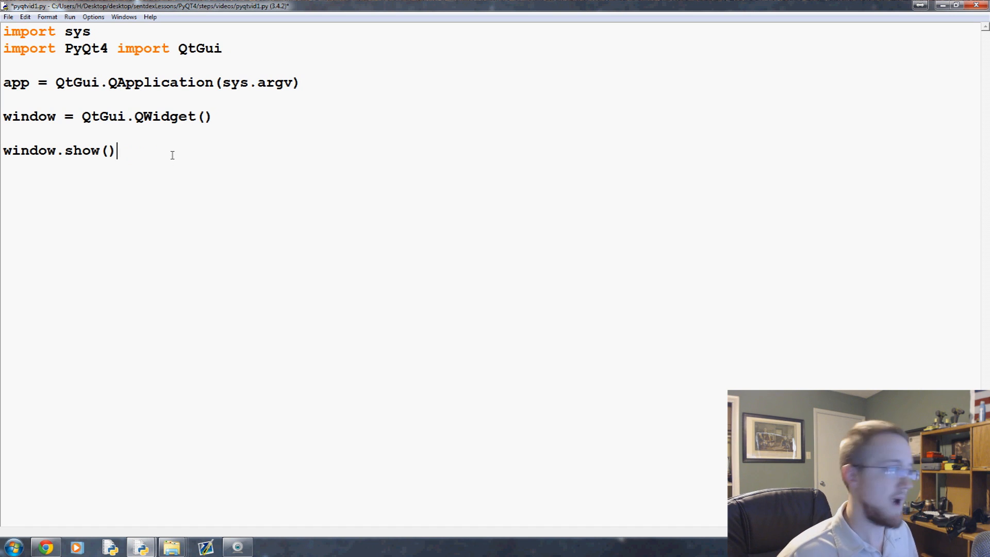
mouse_move(179, 89)
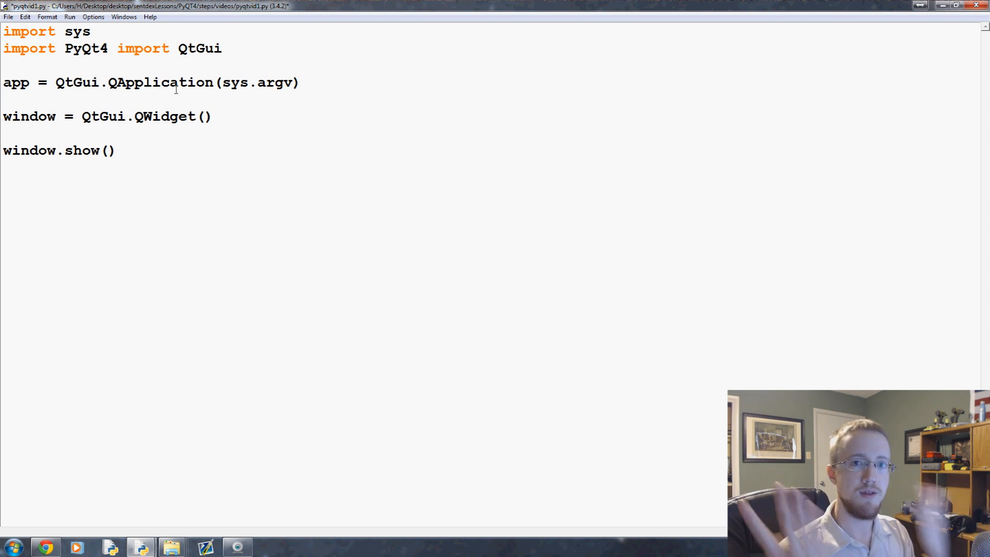
left_click(116, 151)
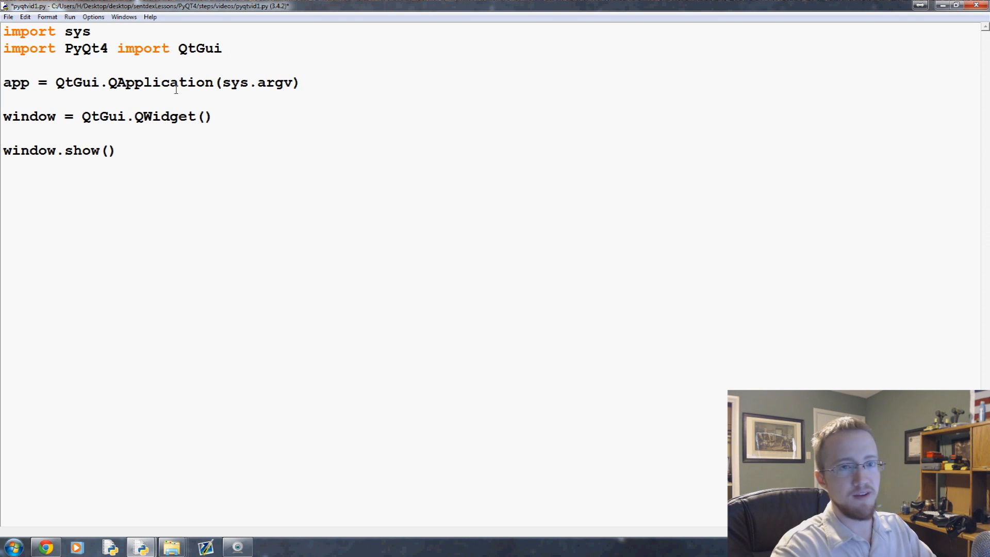
left_click(116, 150)
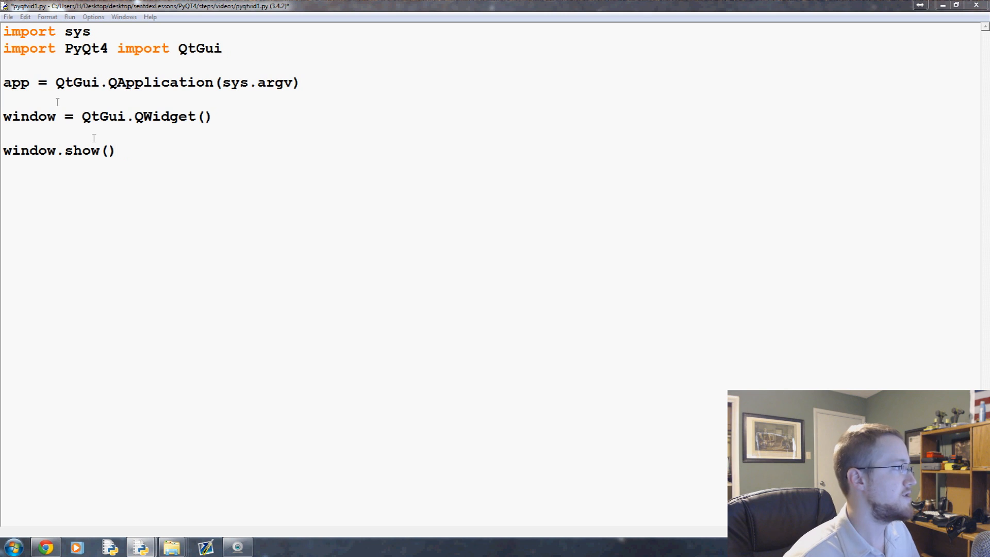
left_click_drag(3, 82, 116, 150)
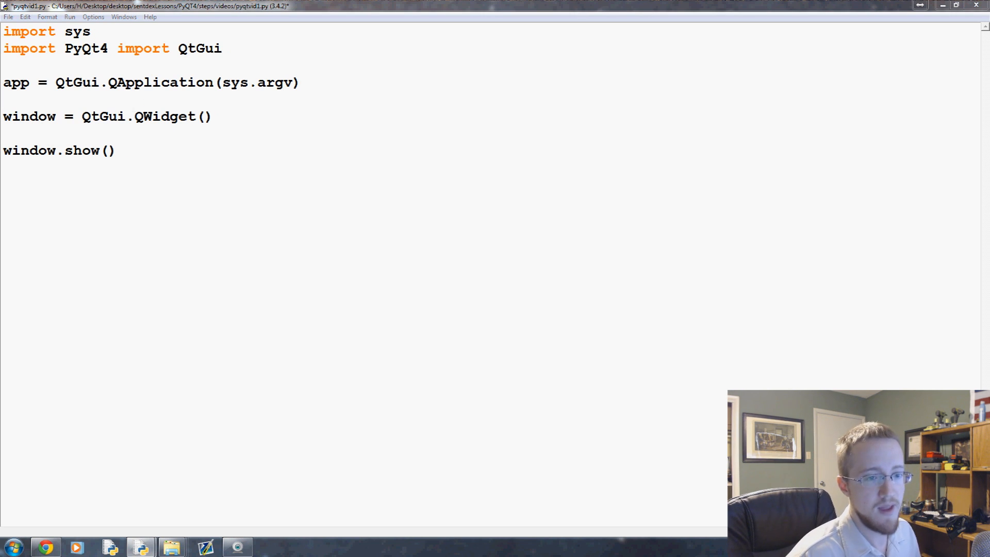
Fix the import to 'from PyQt4 import QtGui', then run and close the empty window.
double_click(144, 48)
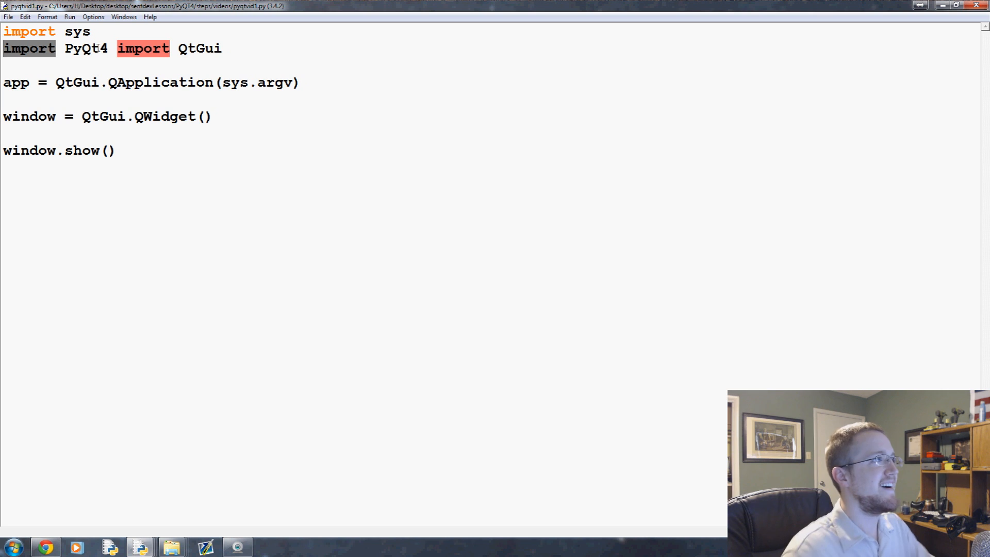
type("from")
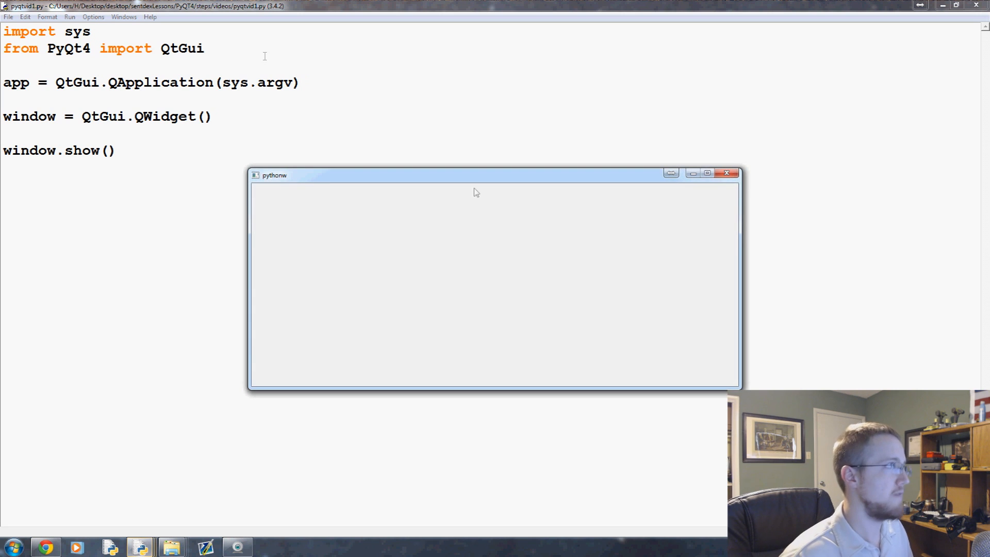
left_click_drag(473, 175, 243, 154)
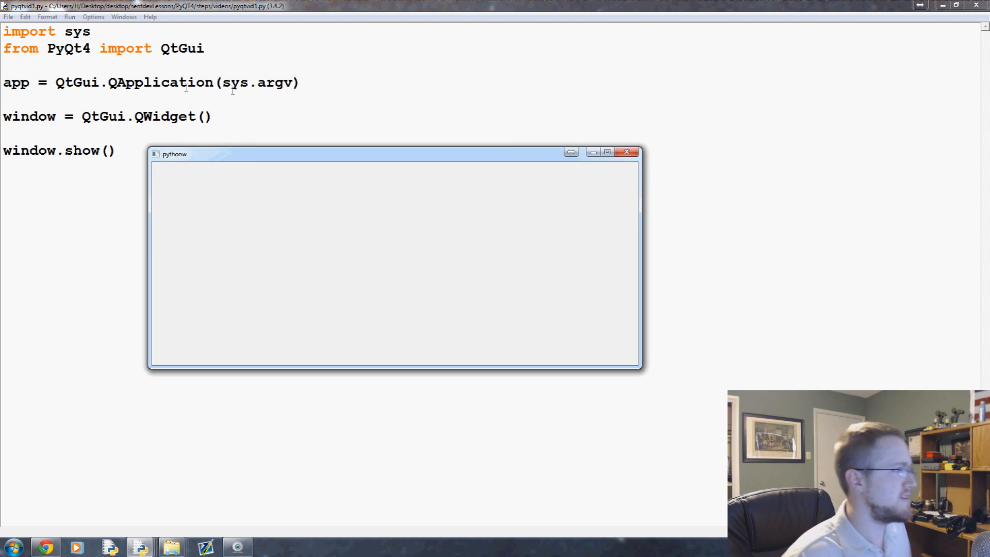
mouse_move(225, 158)
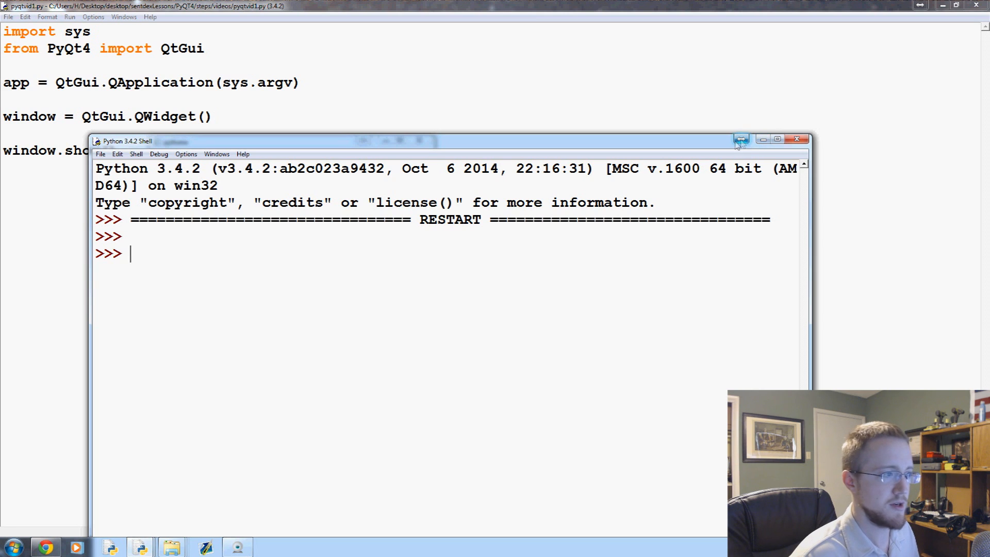
left_click(742, 140)
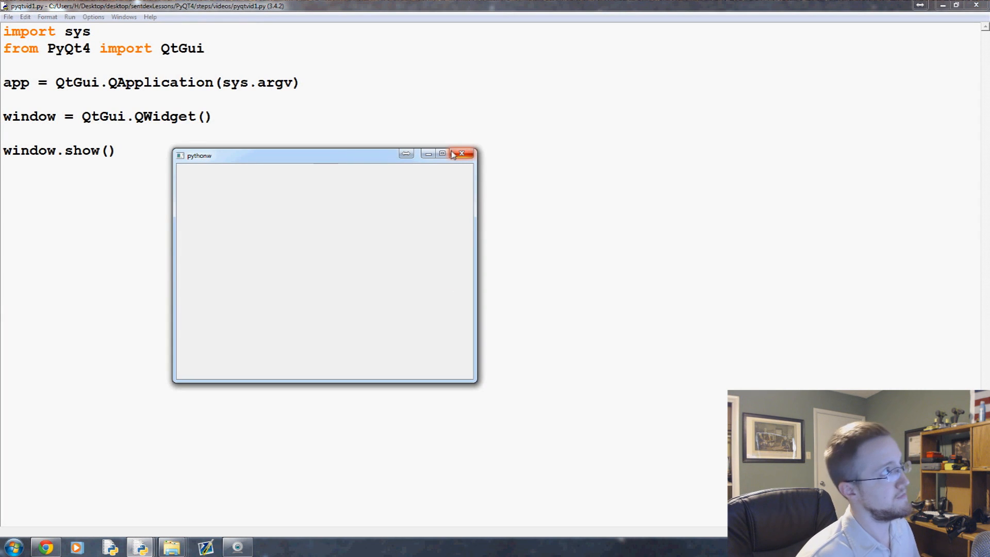
mouse_move(440, 163)
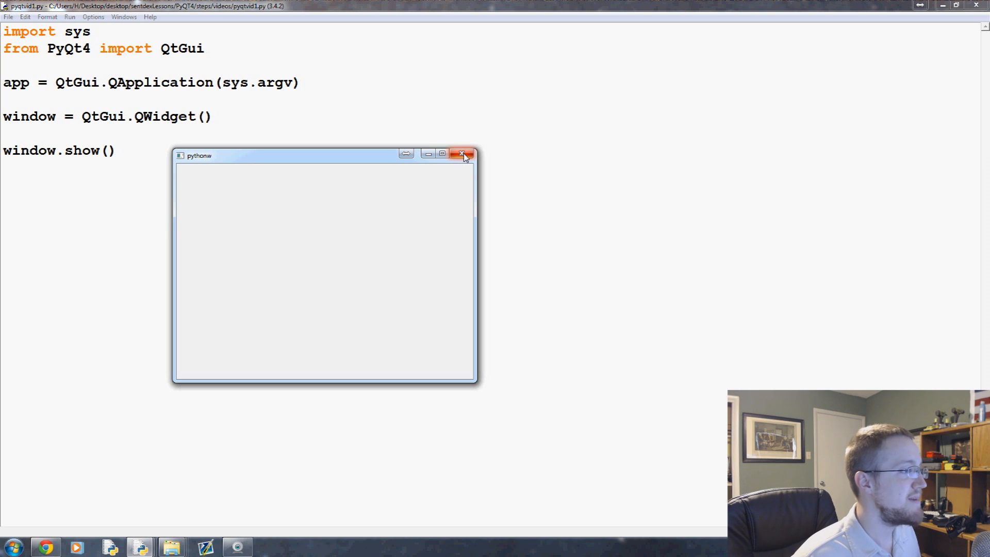
left_click(465, 155)
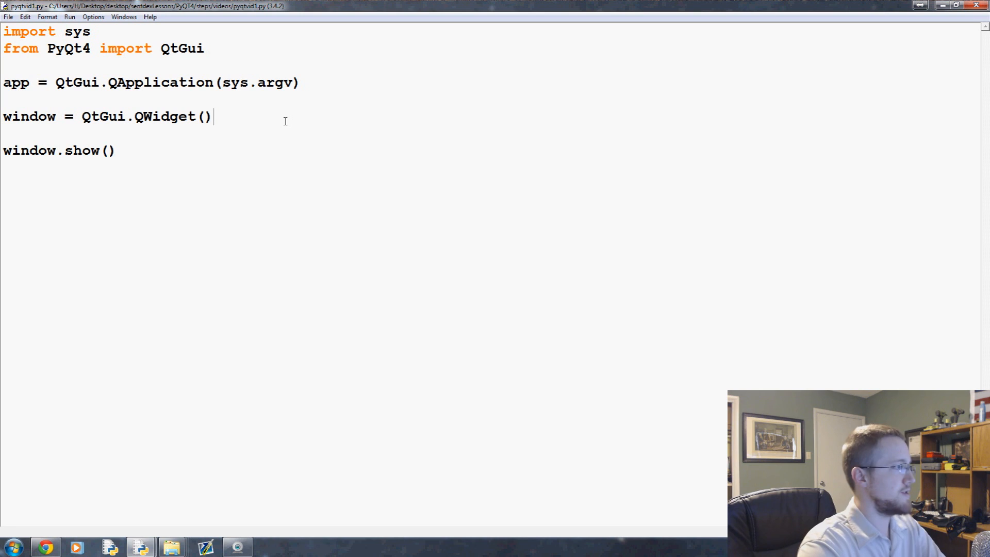
Add 'window.setGeometry(50, 50, 500, 300)' below the widget line.
key("Return")
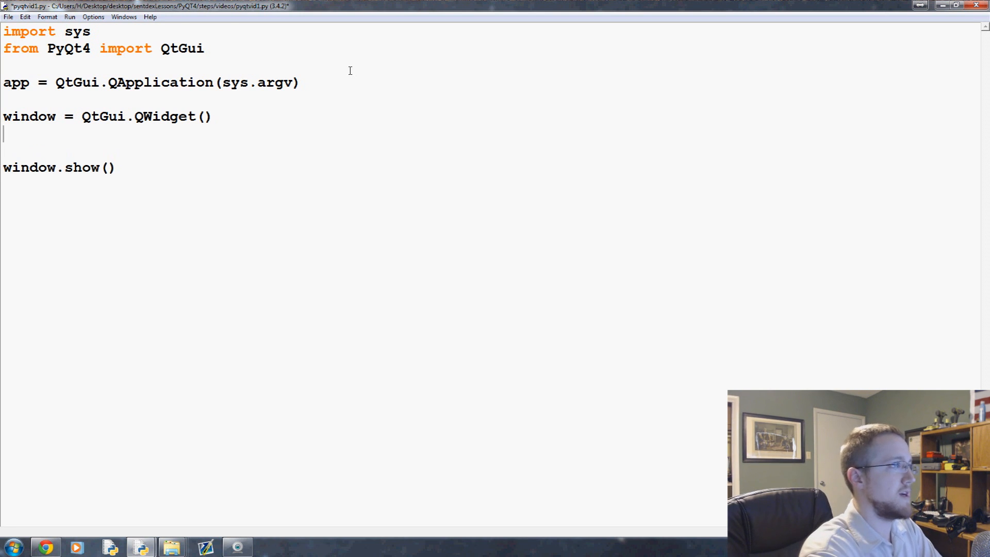
type("window.se")
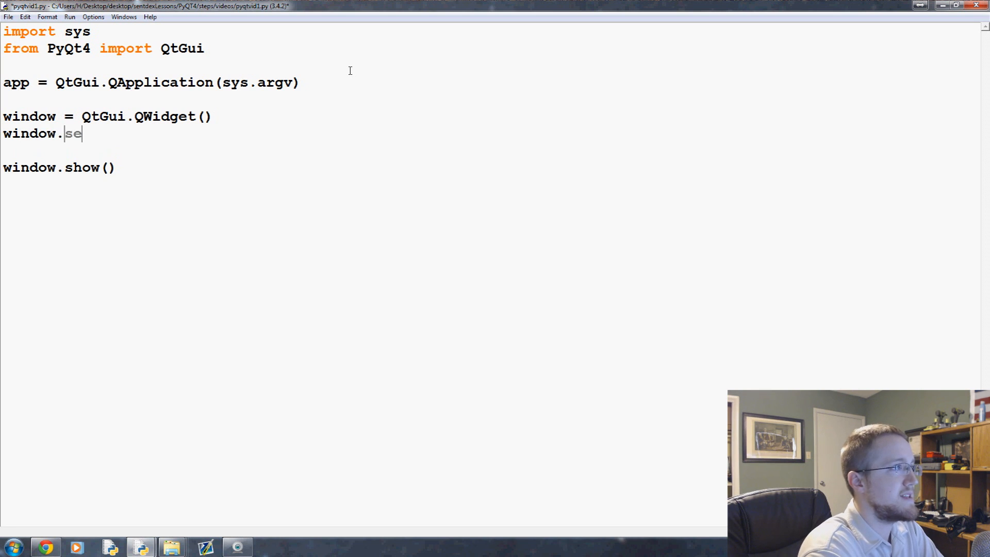
type("tGeom")
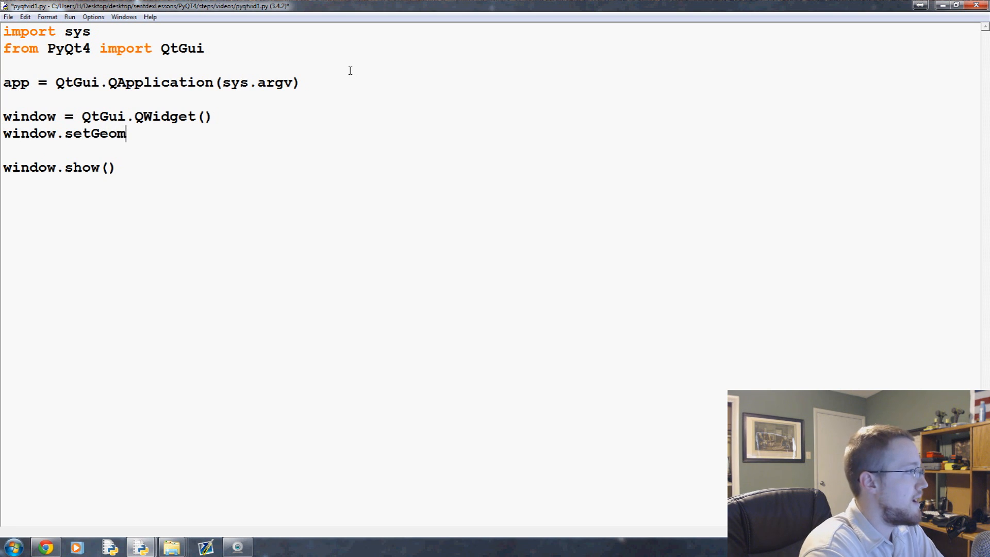
type("etry()")
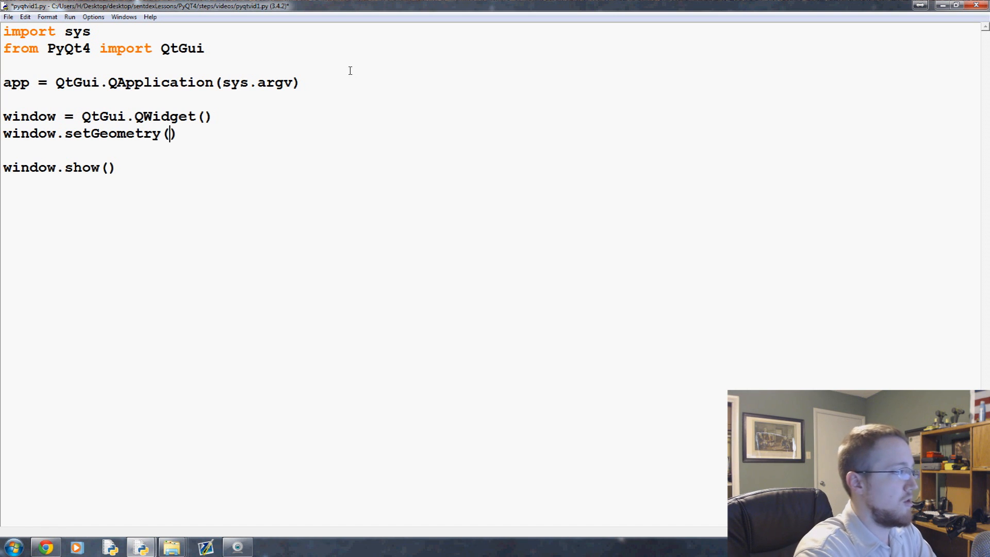
mouse_move(89, 65)
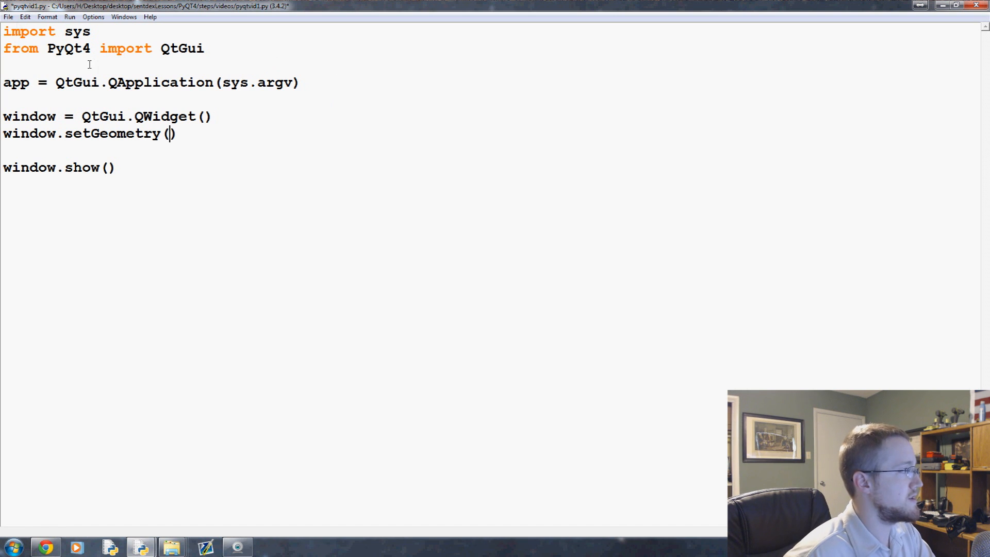
mouse_move(231, 115)
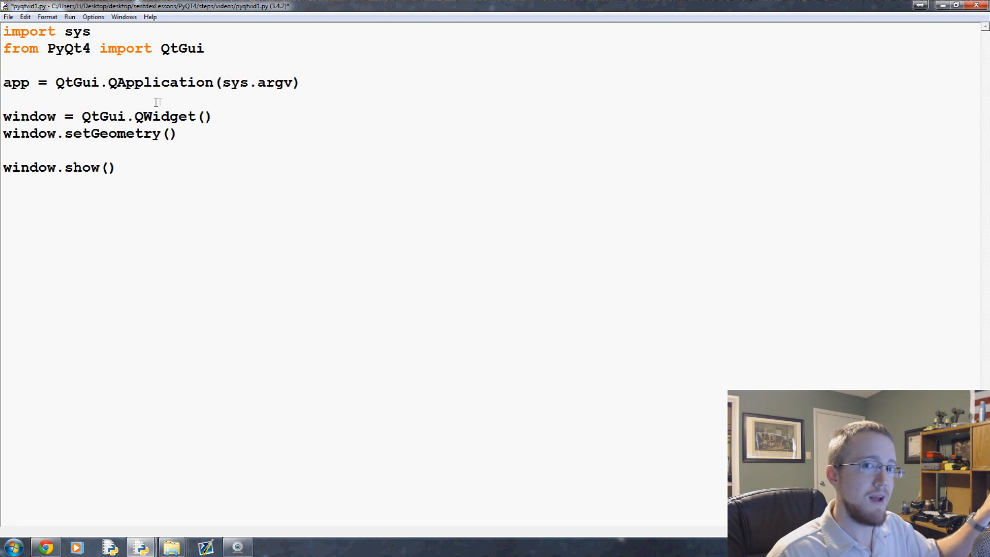
left_click(169, 133)
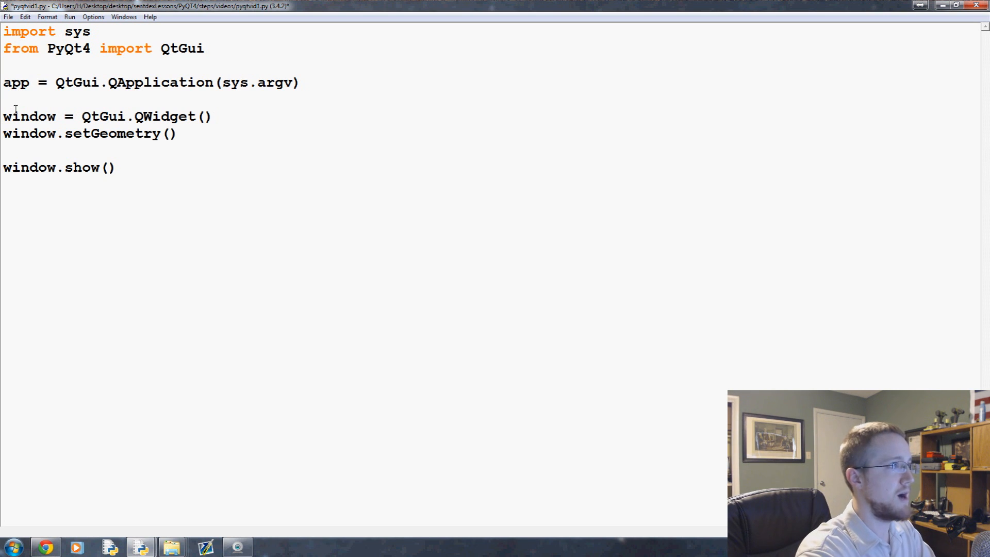
type("50")
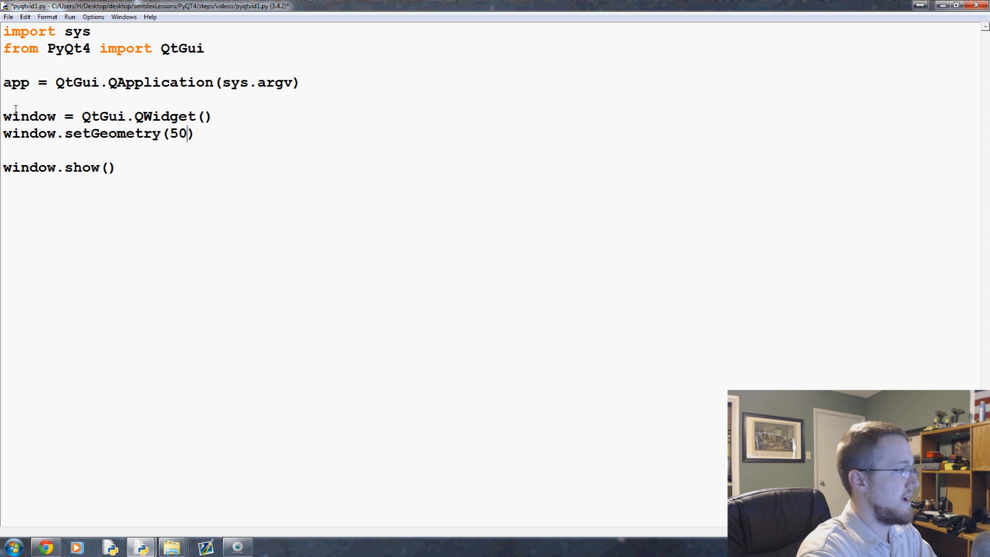
type(", 50,")
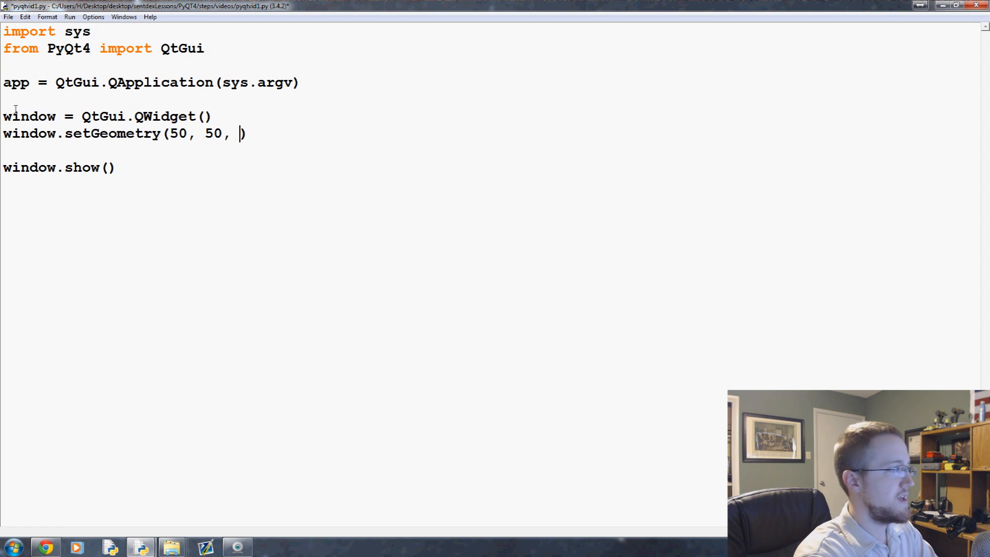
type("500, 300")
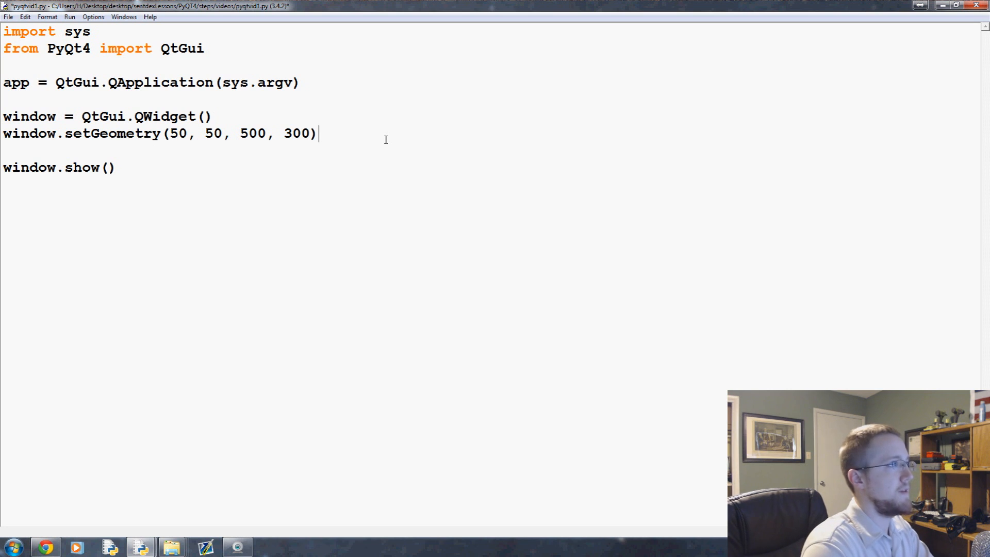
Add a window.setWindowTitle line with the title 'PyQT Tuts!'.
type("window.setWindowTitle(\"")
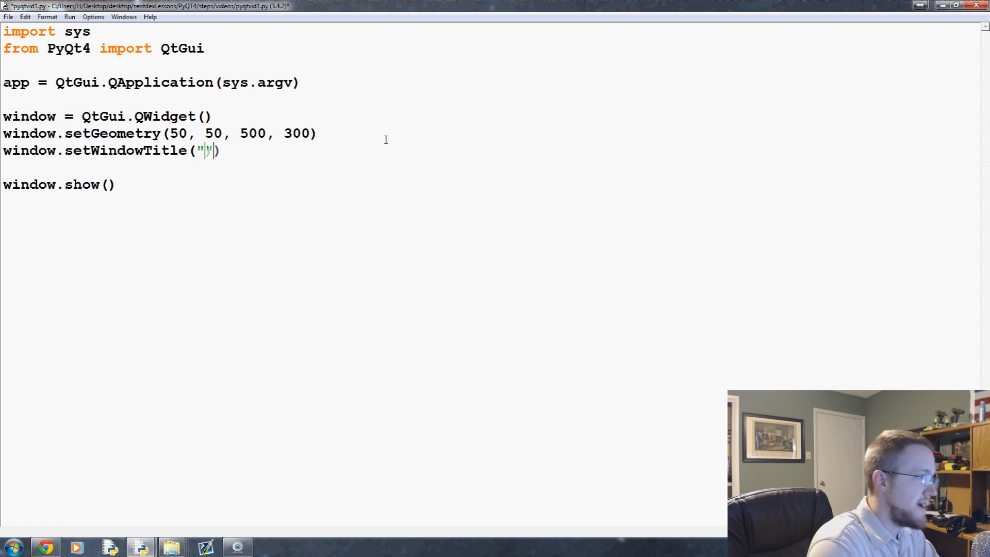
type("PyQT")
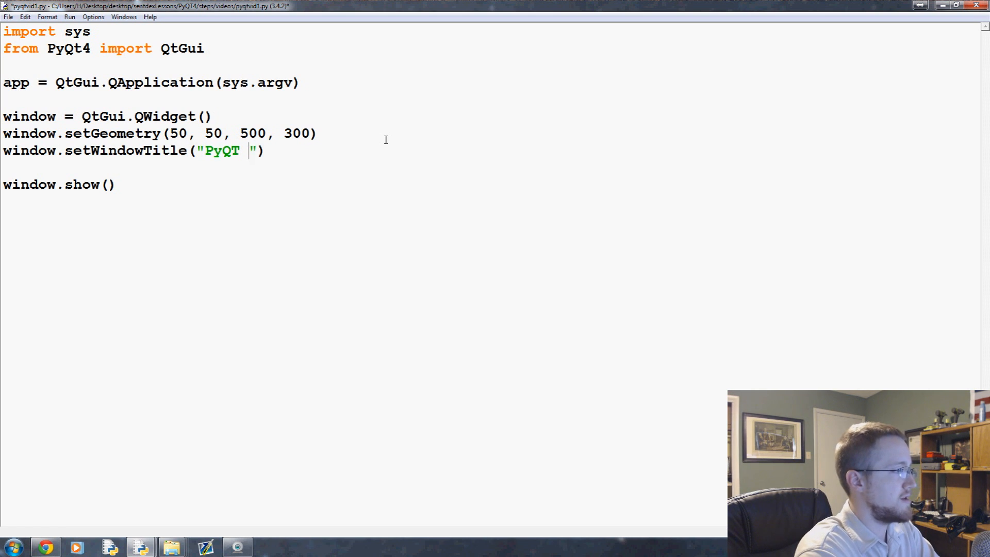
type("Tuts!")
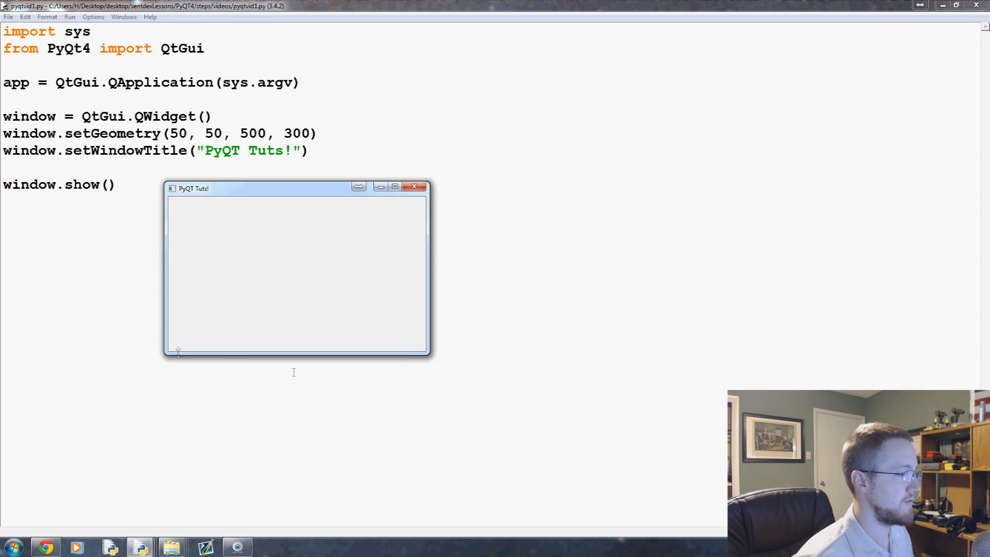
mouse_move(222, 205)
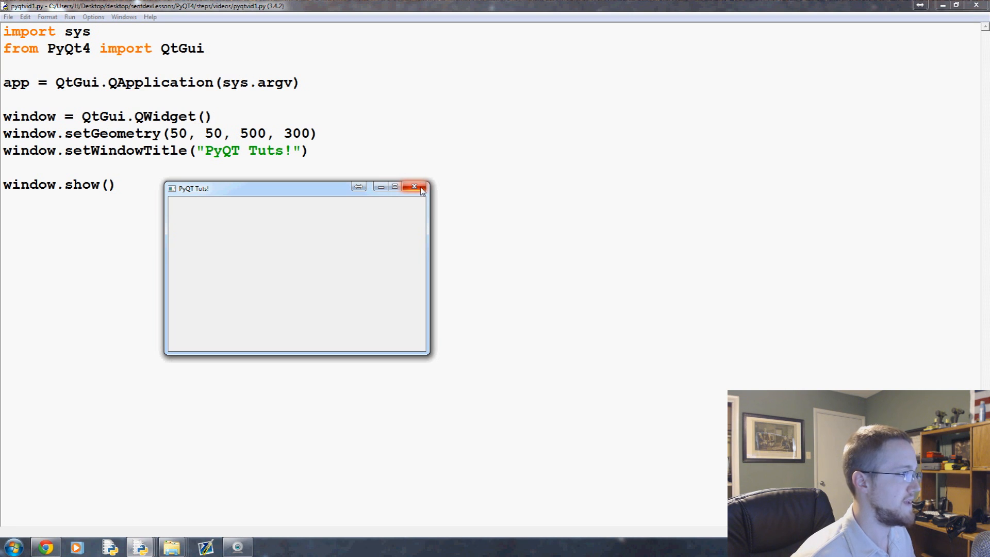
Close the test window, set position 0, 0, then move and close the rerun window.
left_click(415, 187)
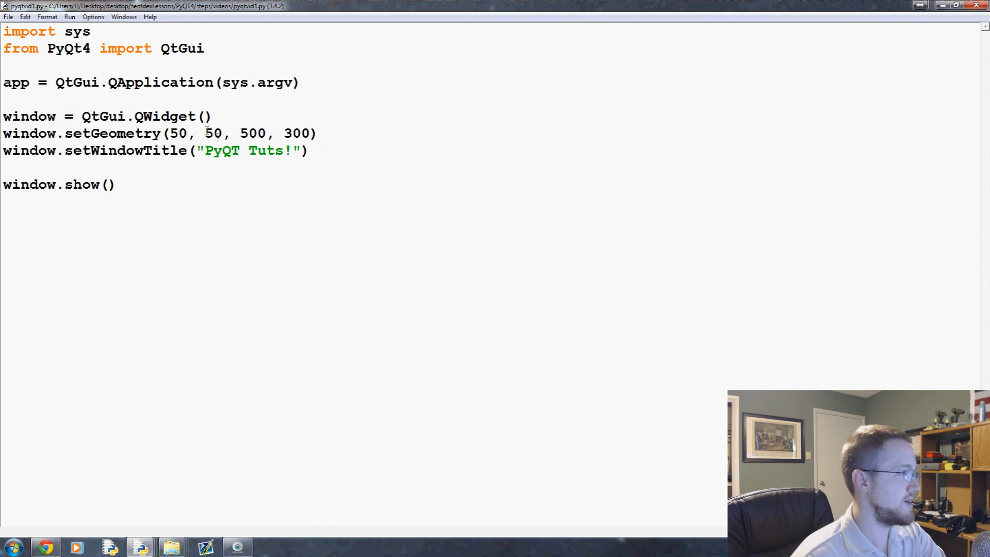
type("0, 0")
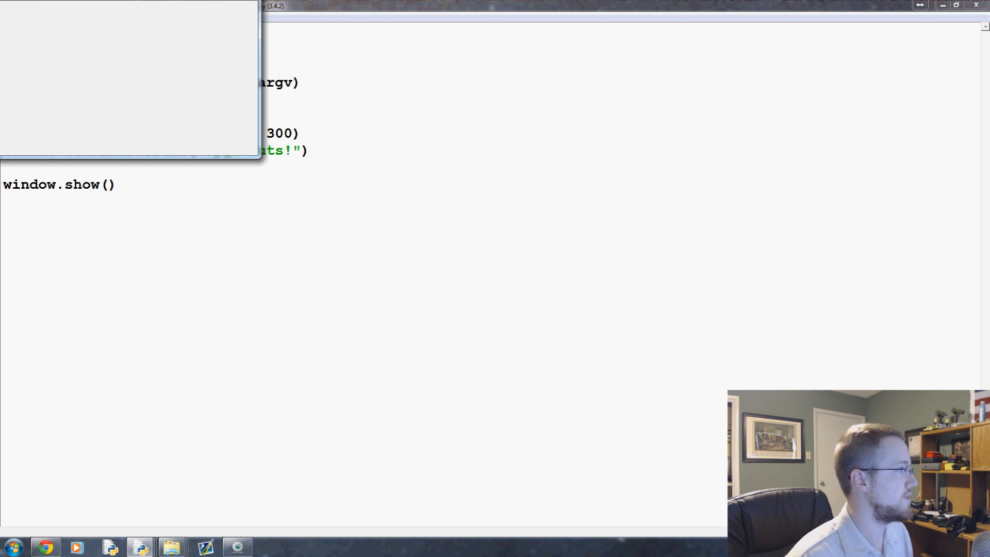
mouse_move(428, 93)
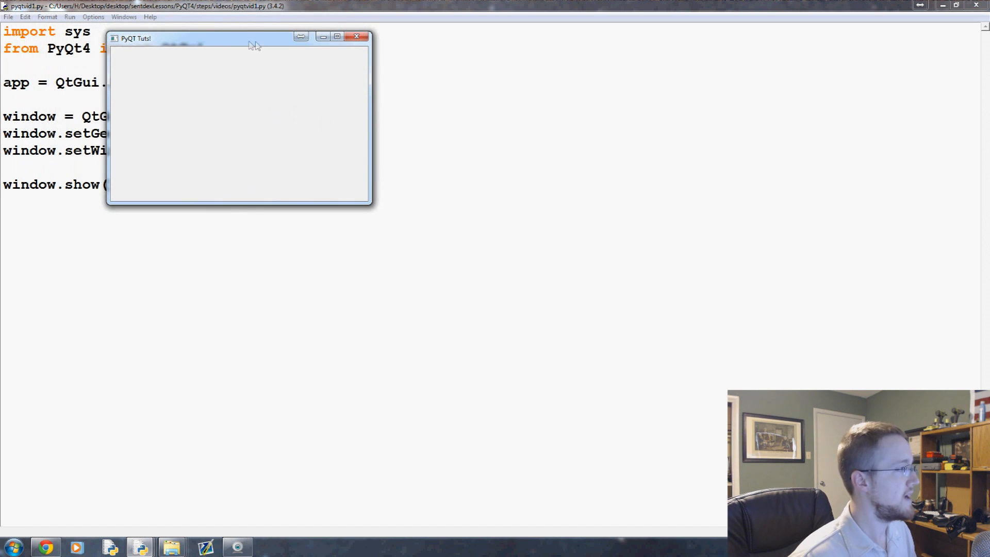
left_click_drag(239, 38, 164, 20)
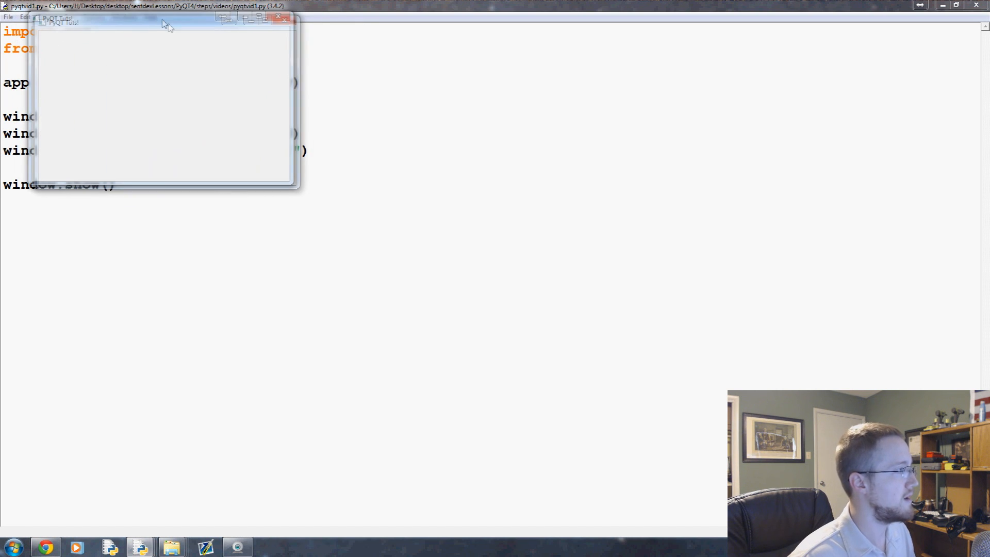
left_click_drag(164, 24, 73, 11)
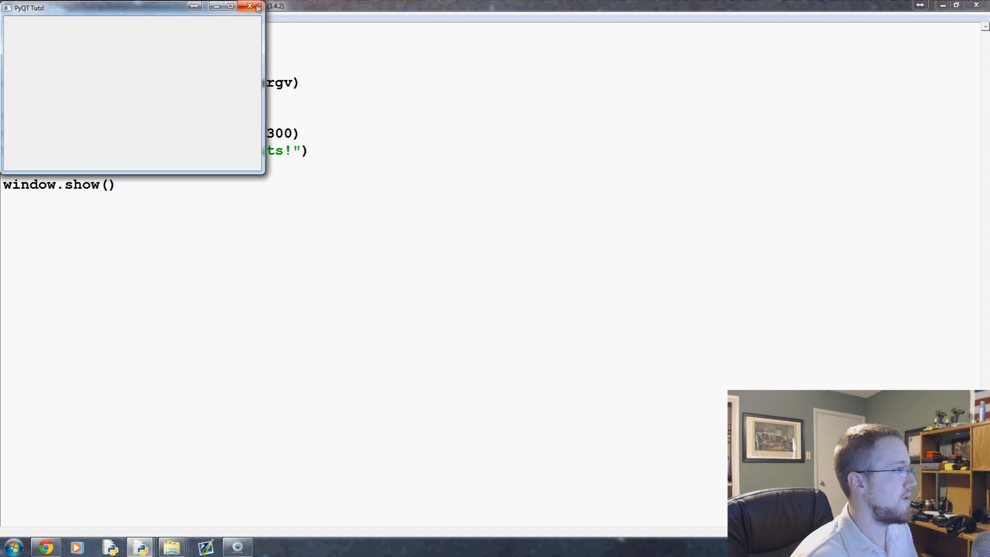
left_click(250, 6)
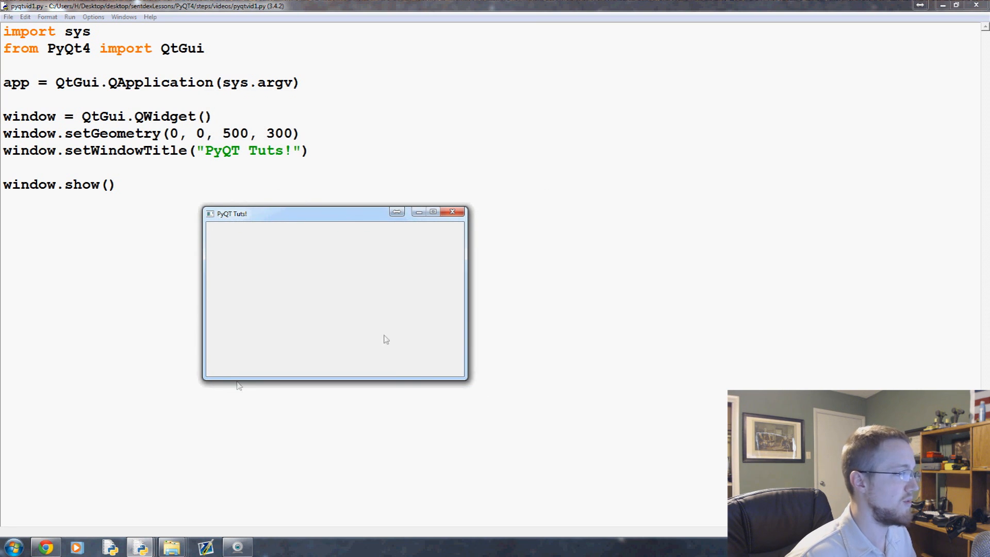
mouse_move(209, 227)
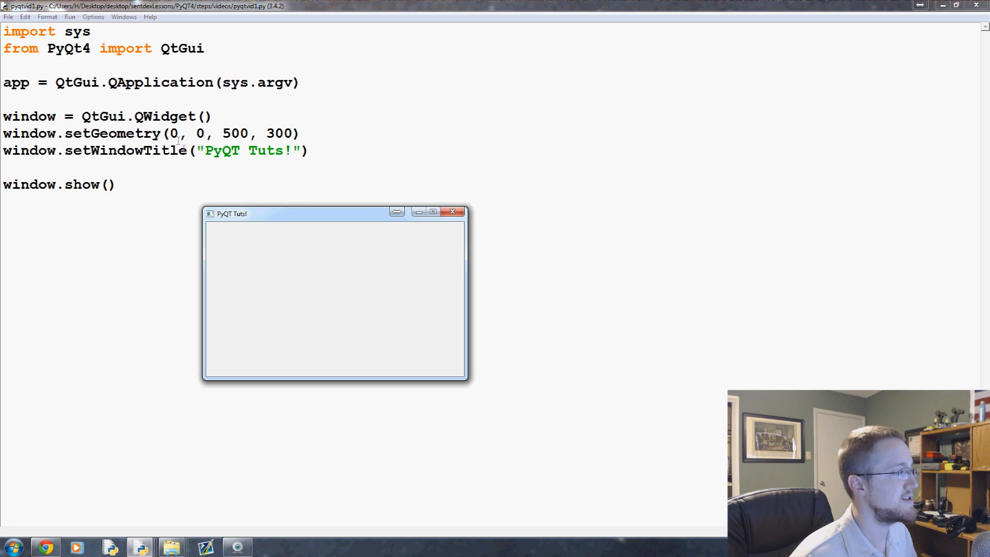
mouse_move(206, 223)
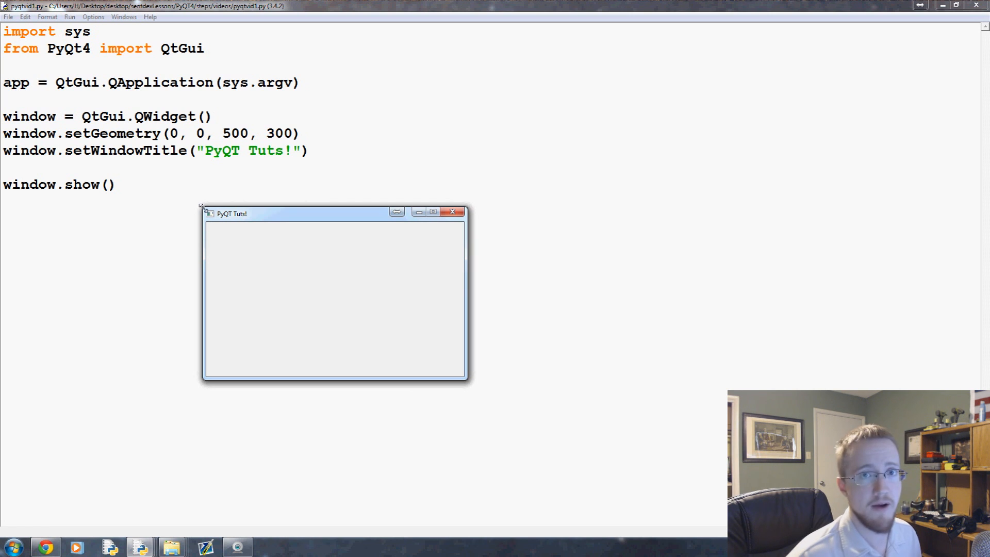
mouse_move(199, 200)
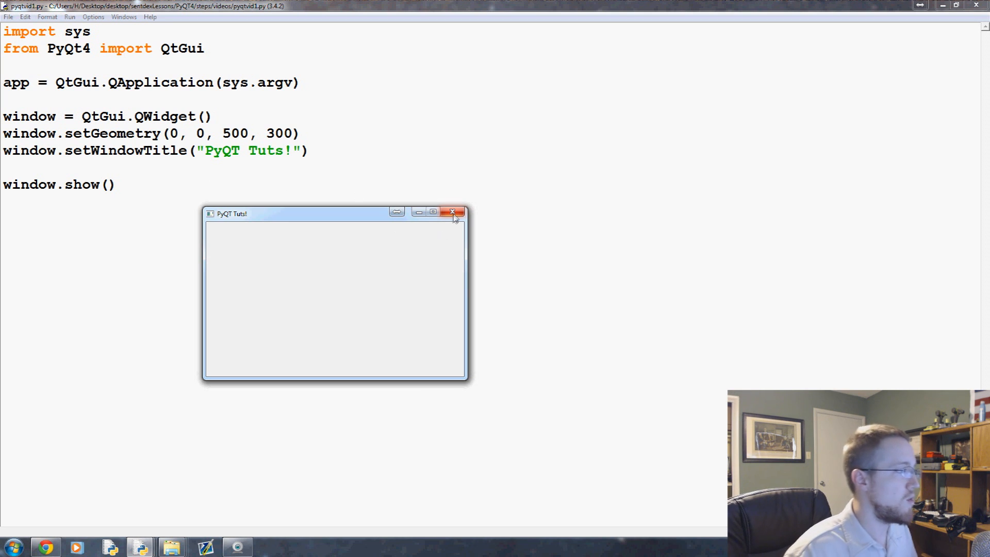
mouse_move(452, 212)
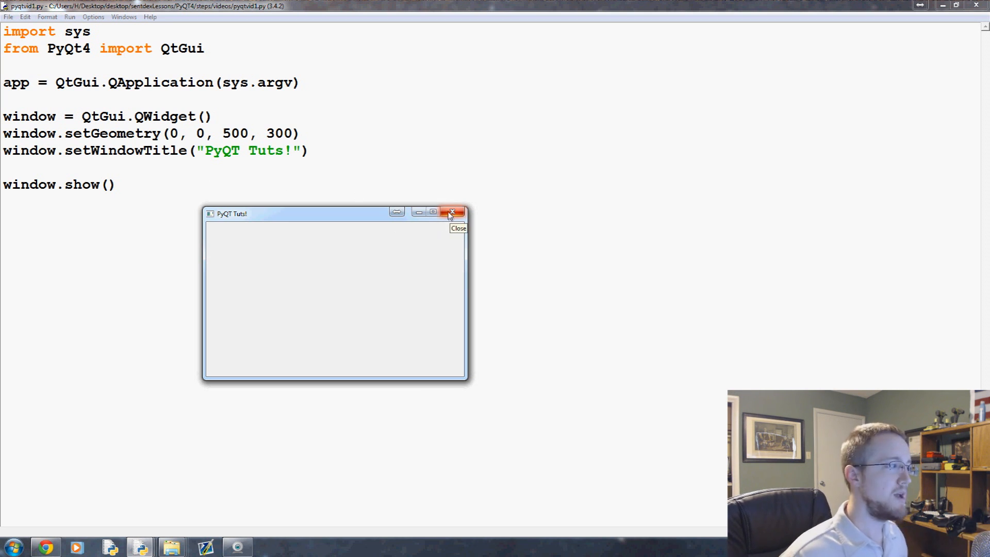
left_click_drag(304, 214, 132, 4)
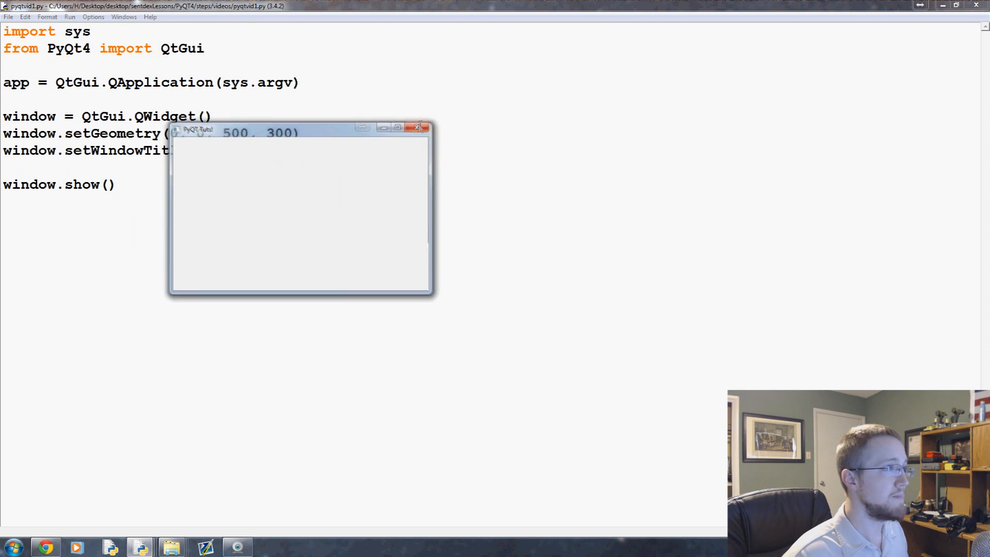
left_click(418, 127)
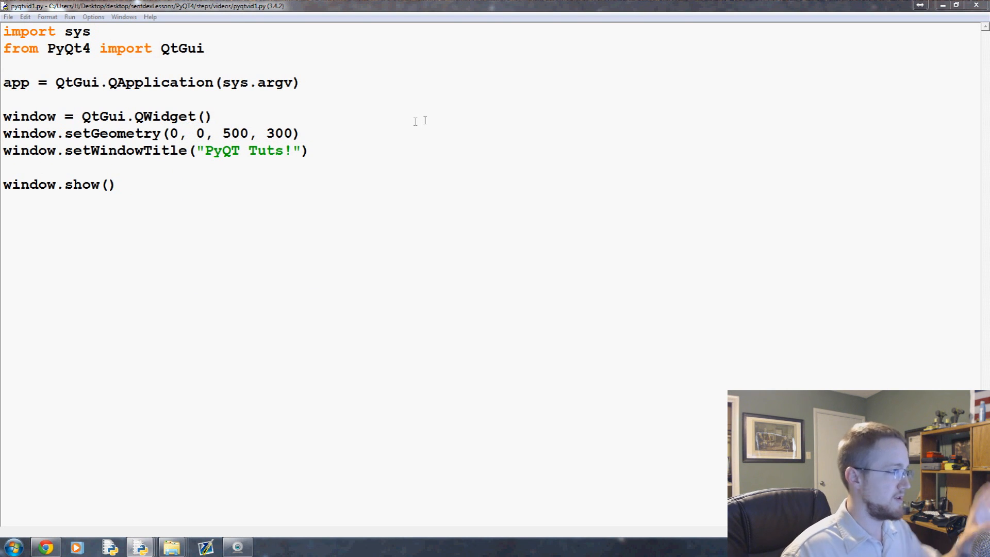
left_click(301, 133)
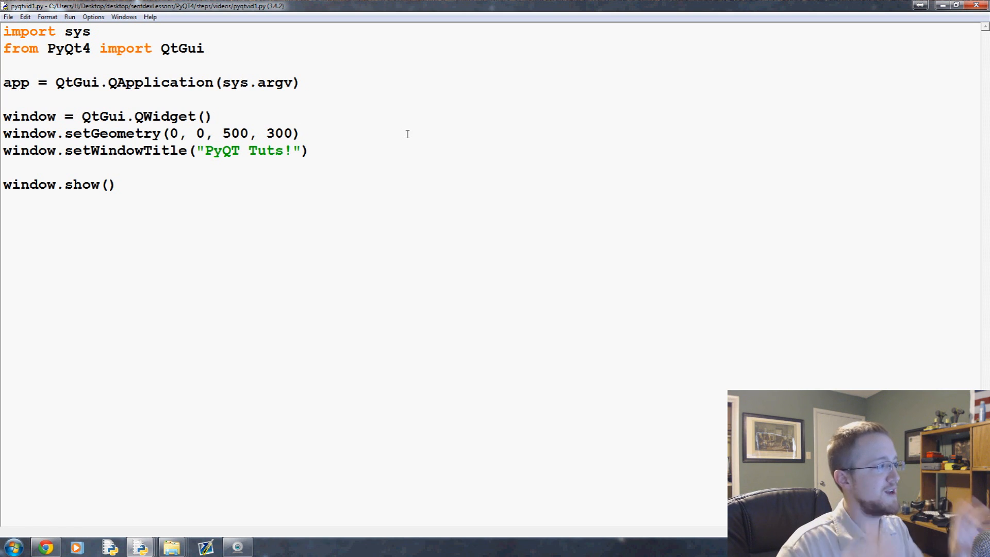
left_click(302, 133)
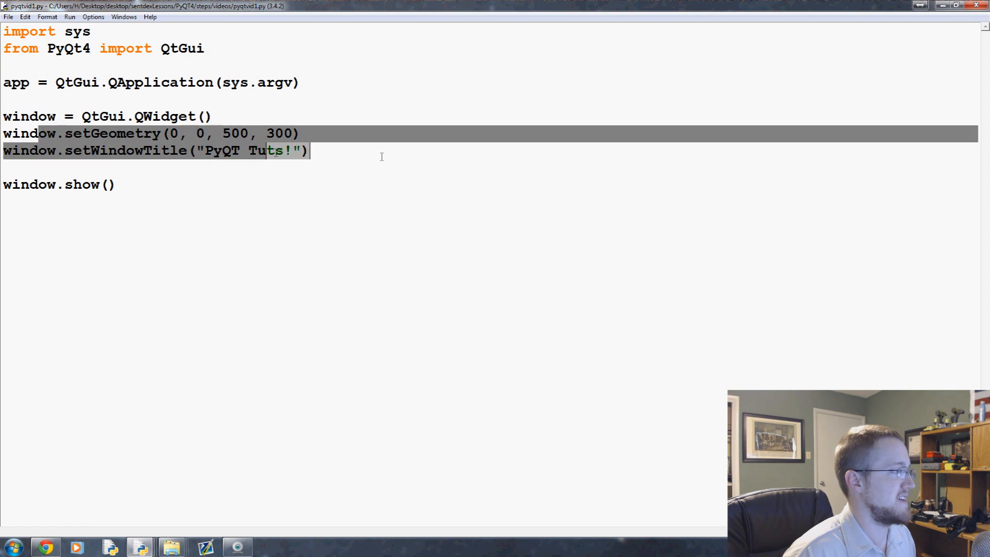
left_click(309, 150)
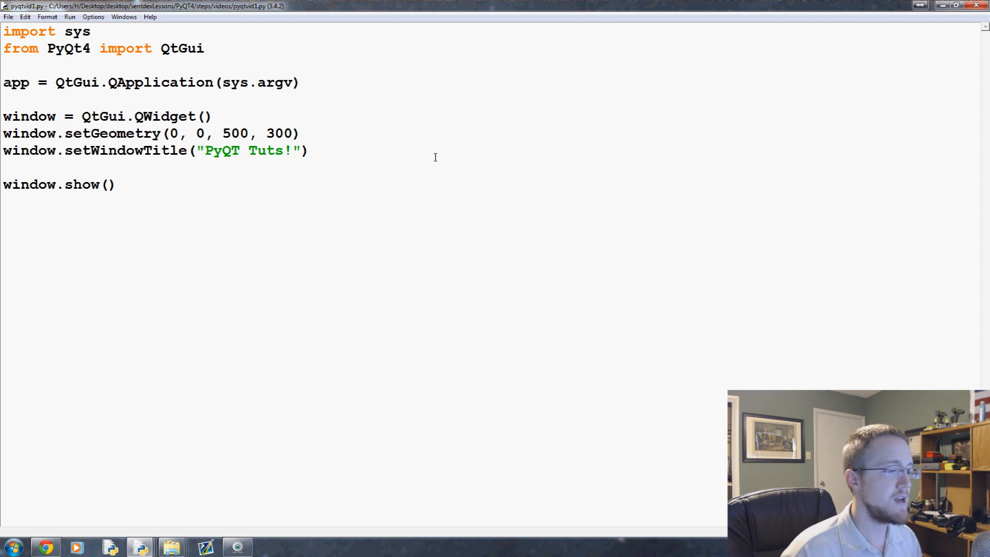
left_click(309, 150)
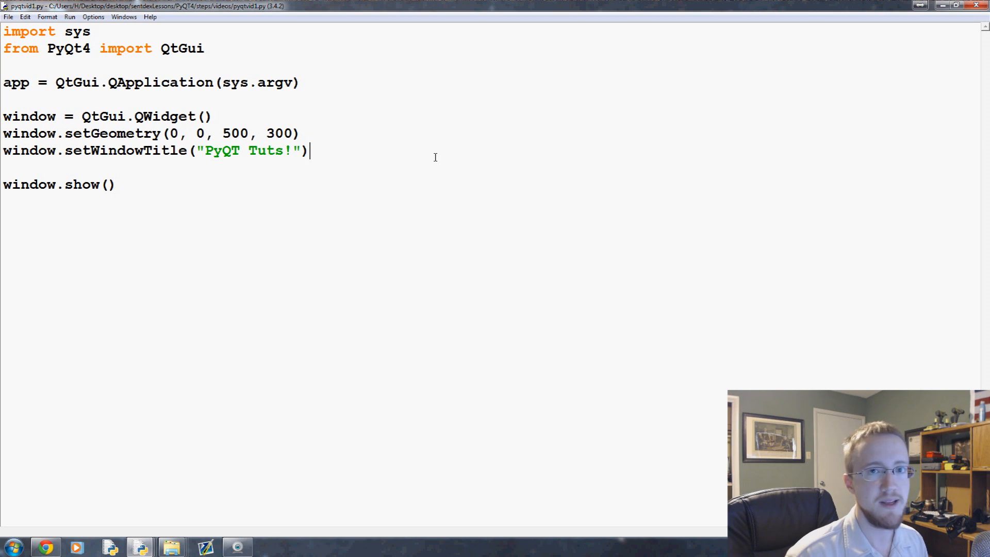